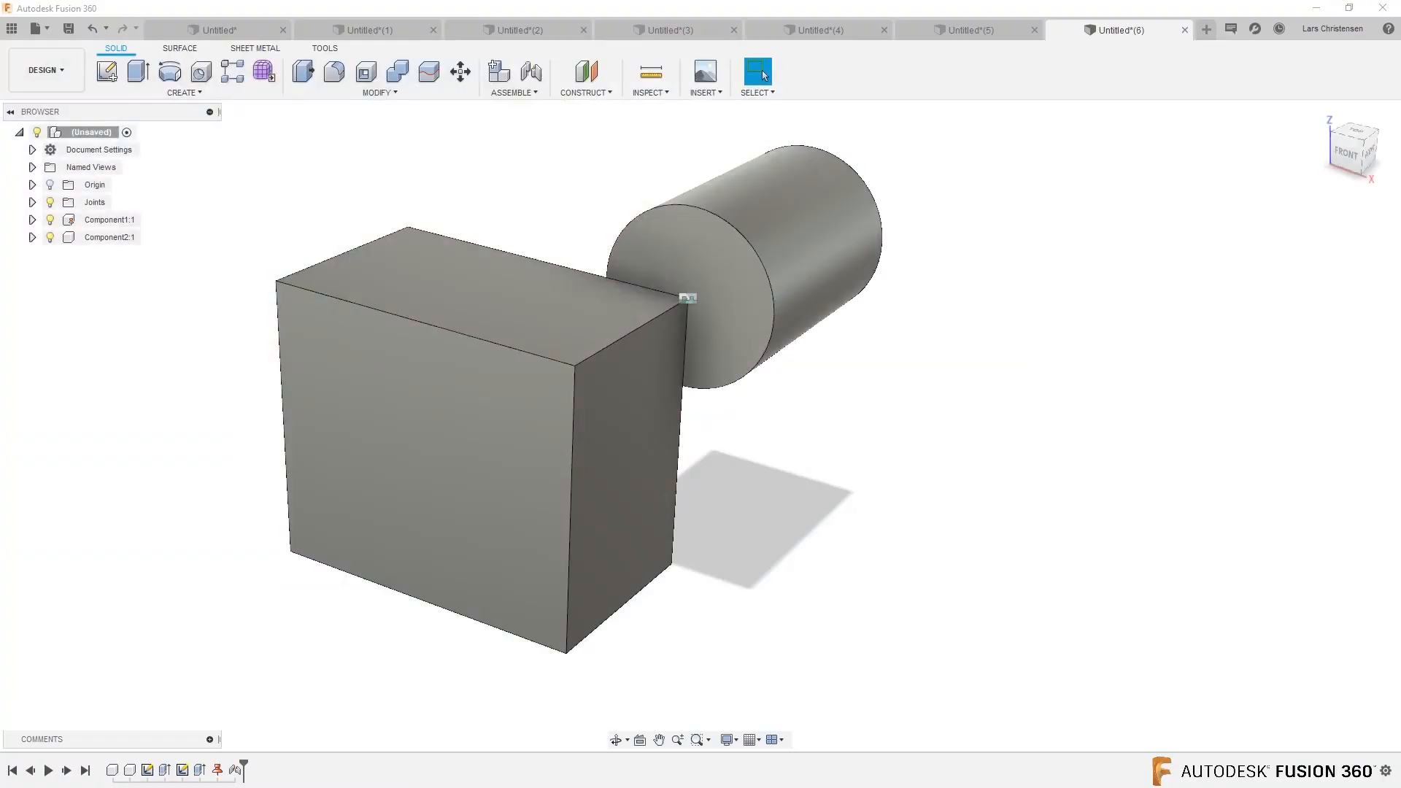
{"action": "mouse_move", "coordinate": [1248, 15]}
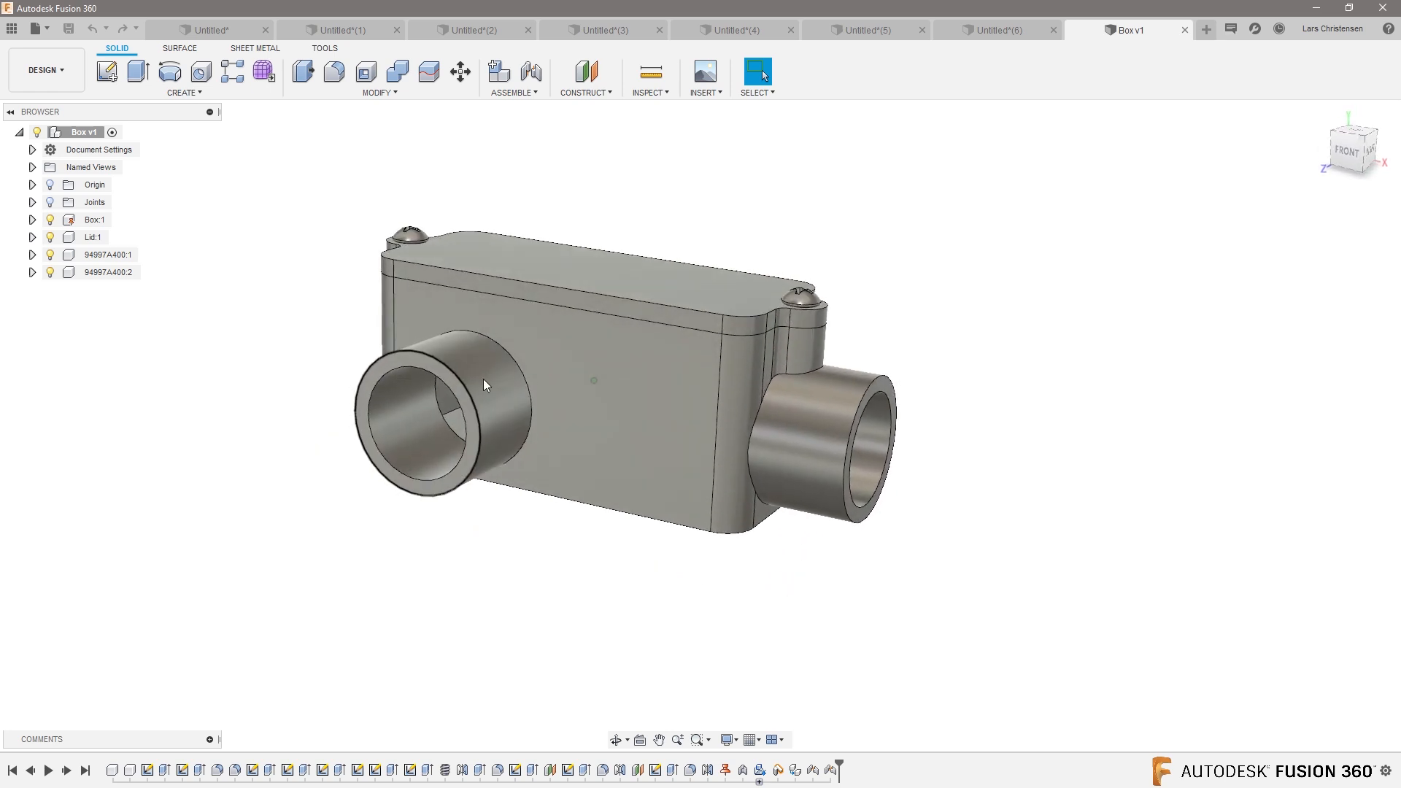
- Start a new blank drawing from the Box design via File > New Drawing
{"action": "left_click", "coordinate": [44, 70]}
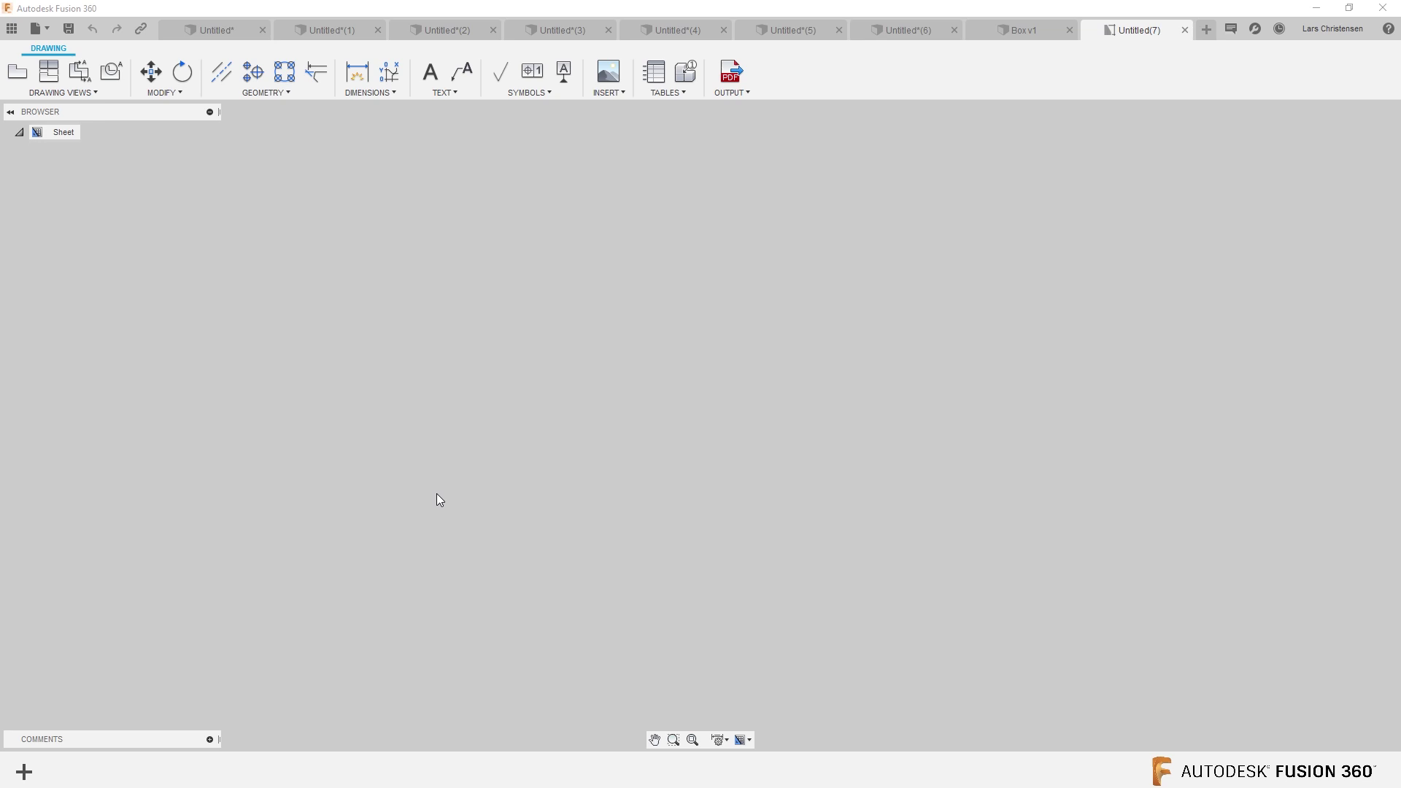
{"action": "mouse_move", "coordinate": [578, 374]}
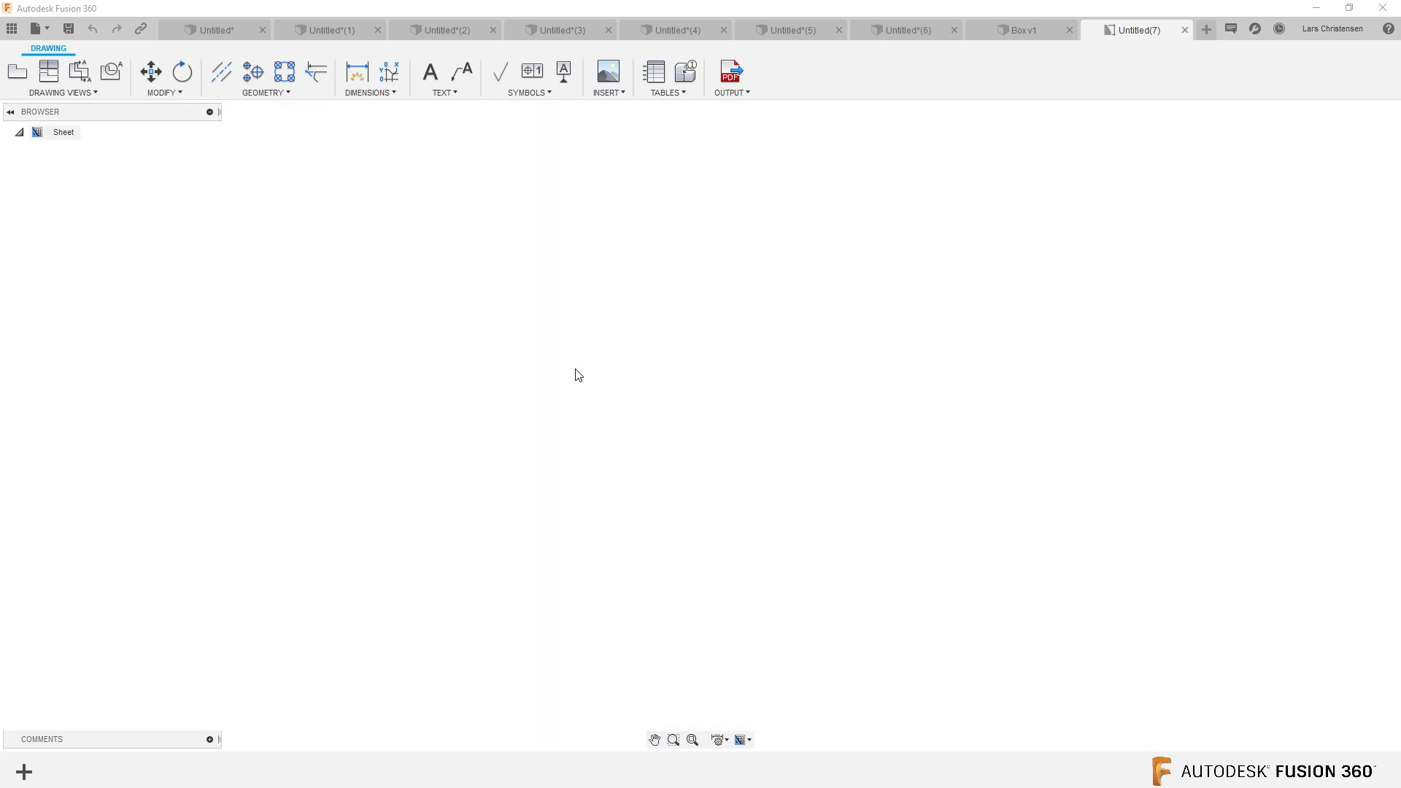
- Place the base view with projected views, giving three orthographic views and a Box title block
{"action": "left_click", "coordinate": [17, 72]}
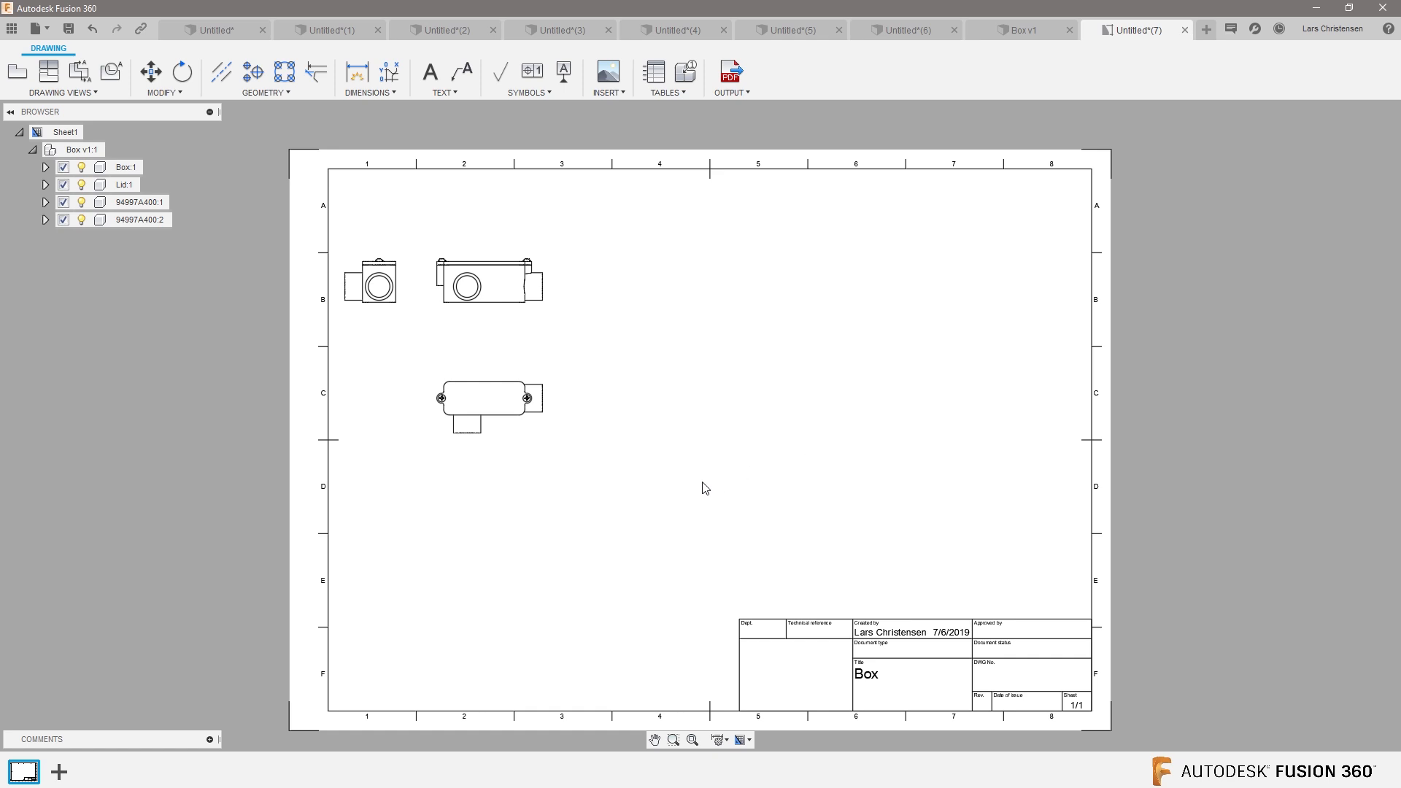
{"action": "mouse_move", "coordinate": [248, 296]}
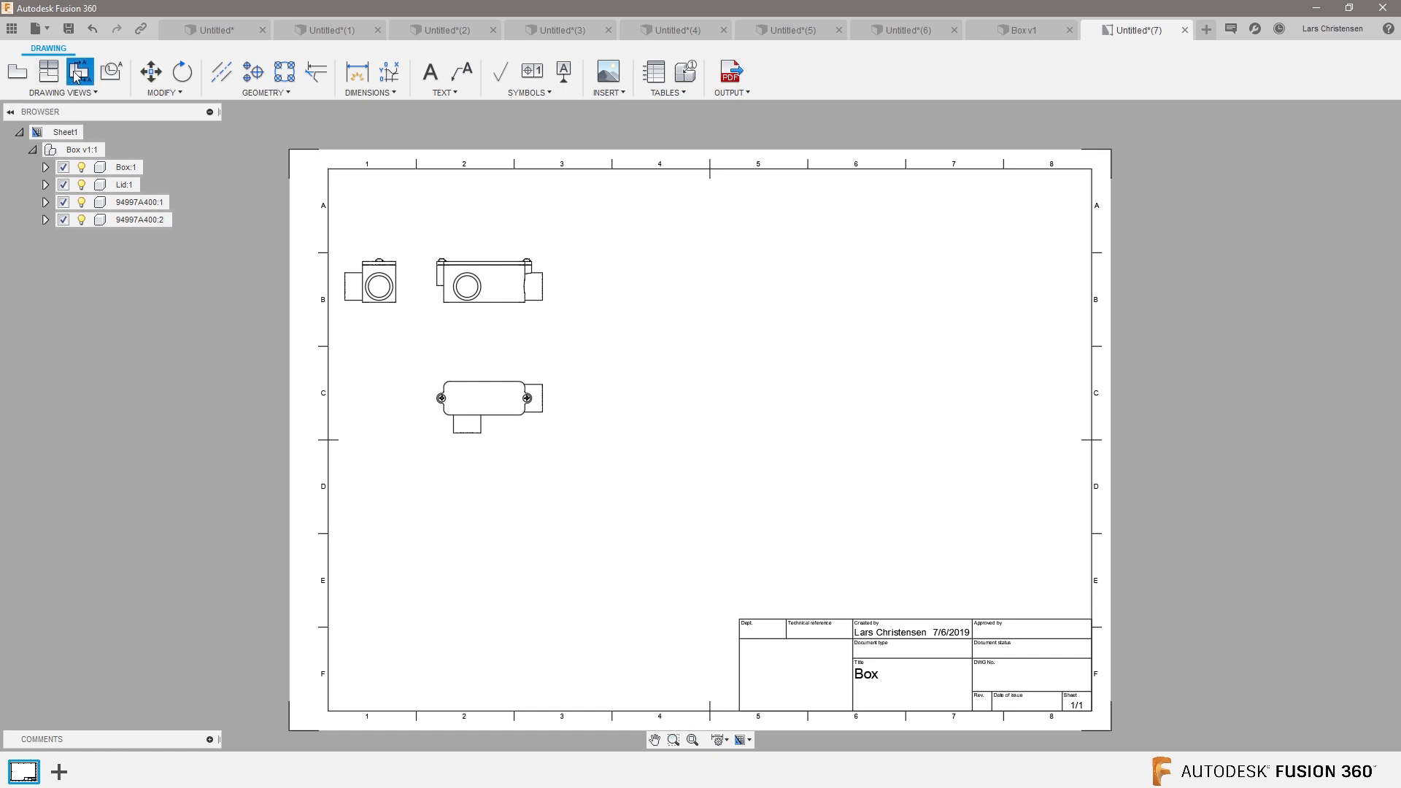
- Add section view A-A at 1:2, cut vertically through the top view and placed to its right
{"action": "left_click", "coordinate": [75, 70]}
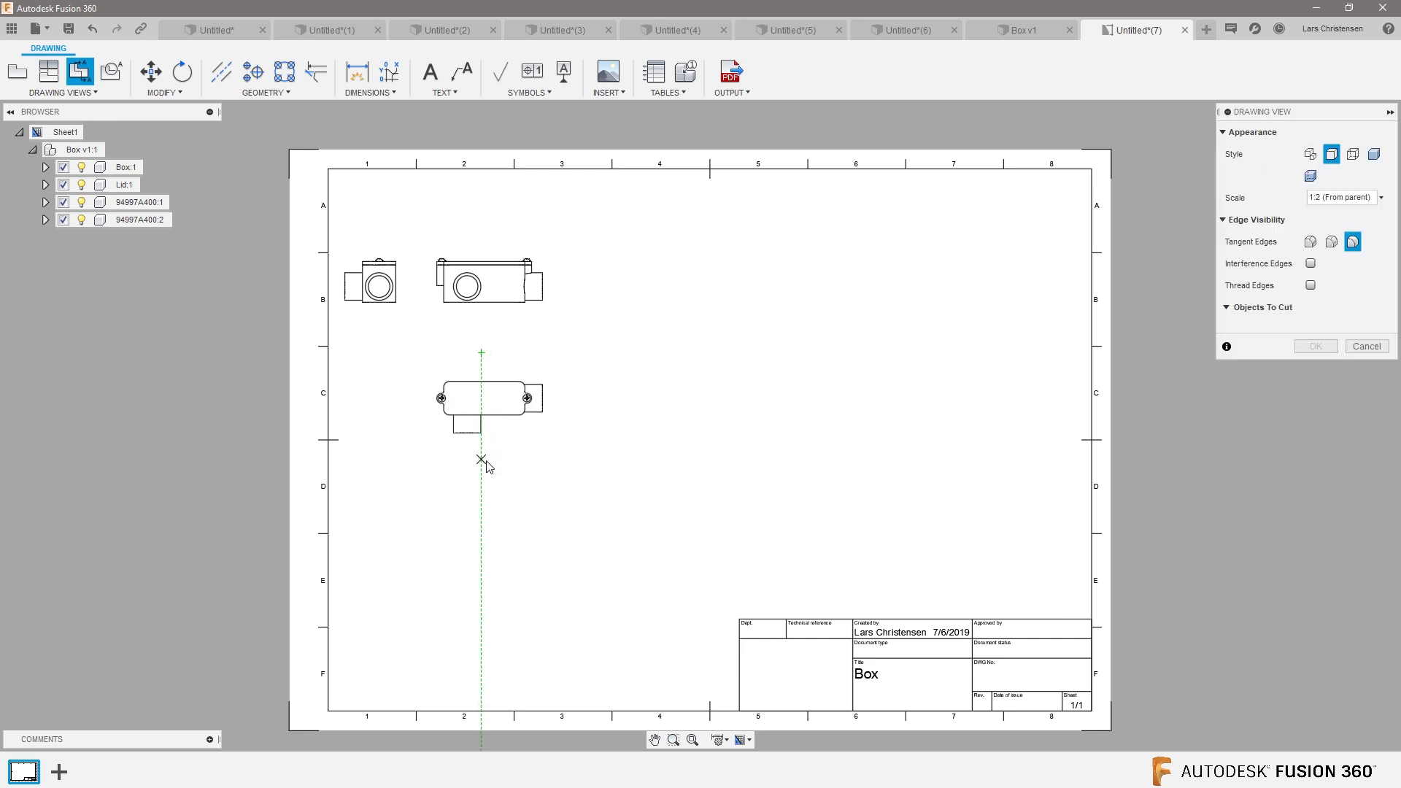
{"action": "left_click", "coordinate": [478, 459]}
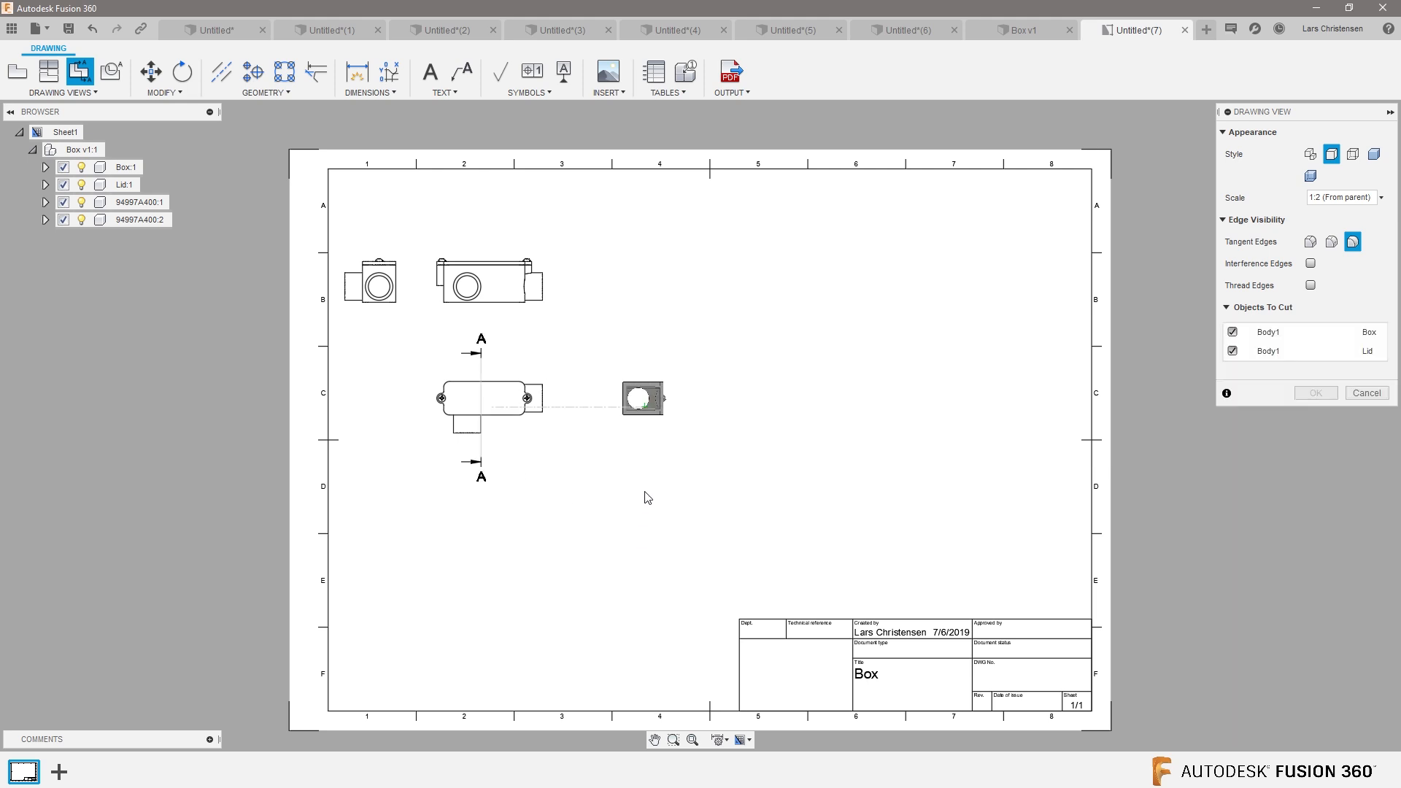
{"action": "left_click", "coordinate": [644, 418]}
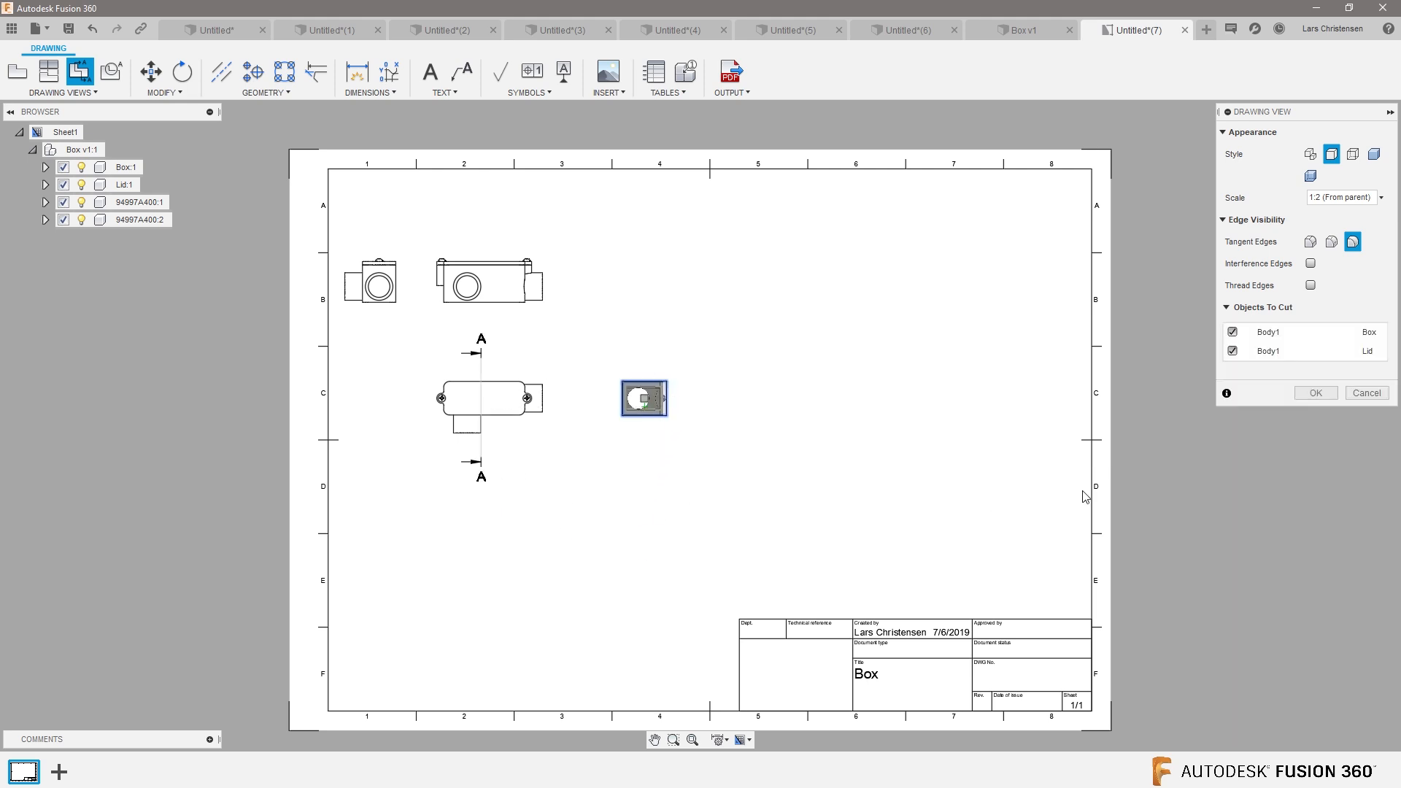
{"action": "left_click", "coordinate": [1316, 393]}
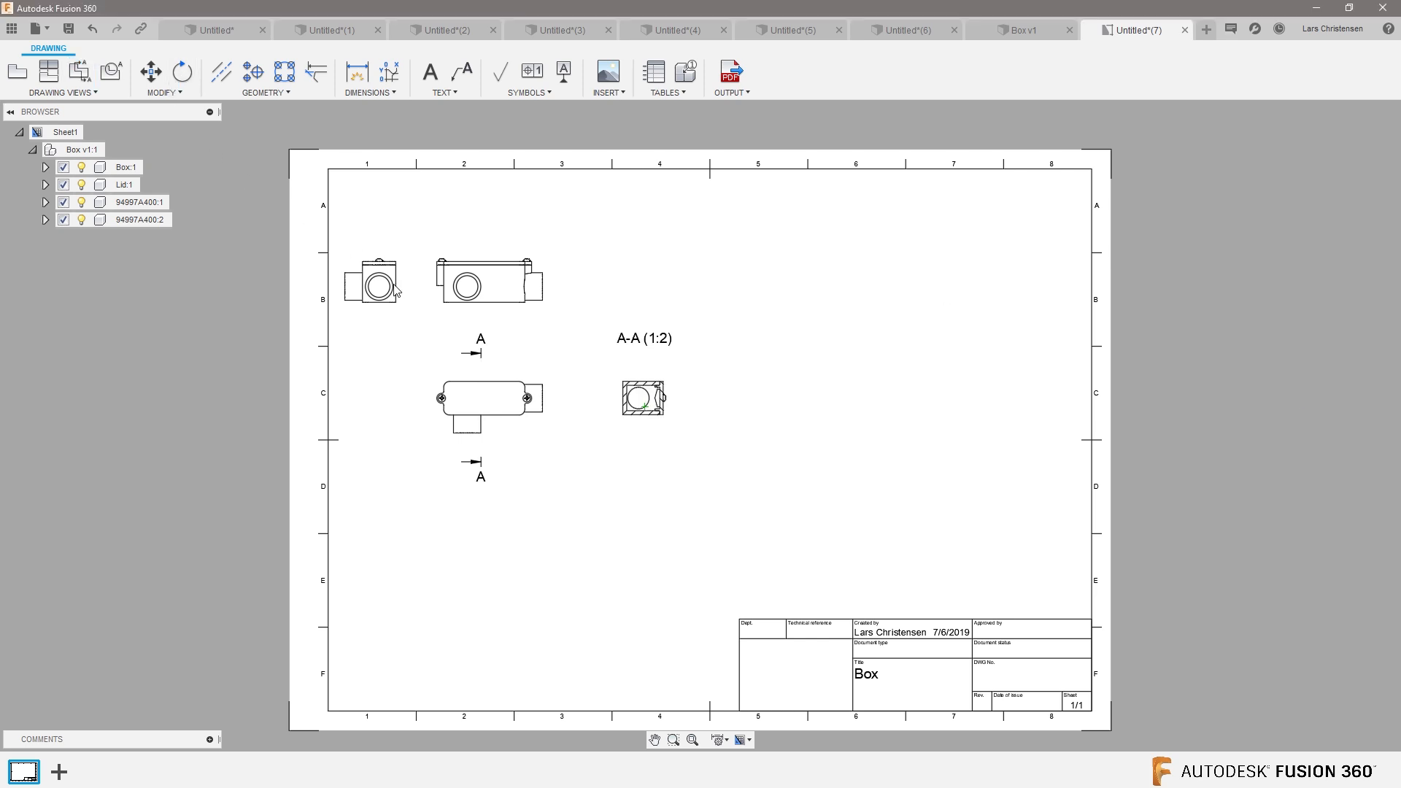
- Adjust the placed views on the sheet and return to the base view tool
{"action": "left_click", "coordinate": [375, 291]}
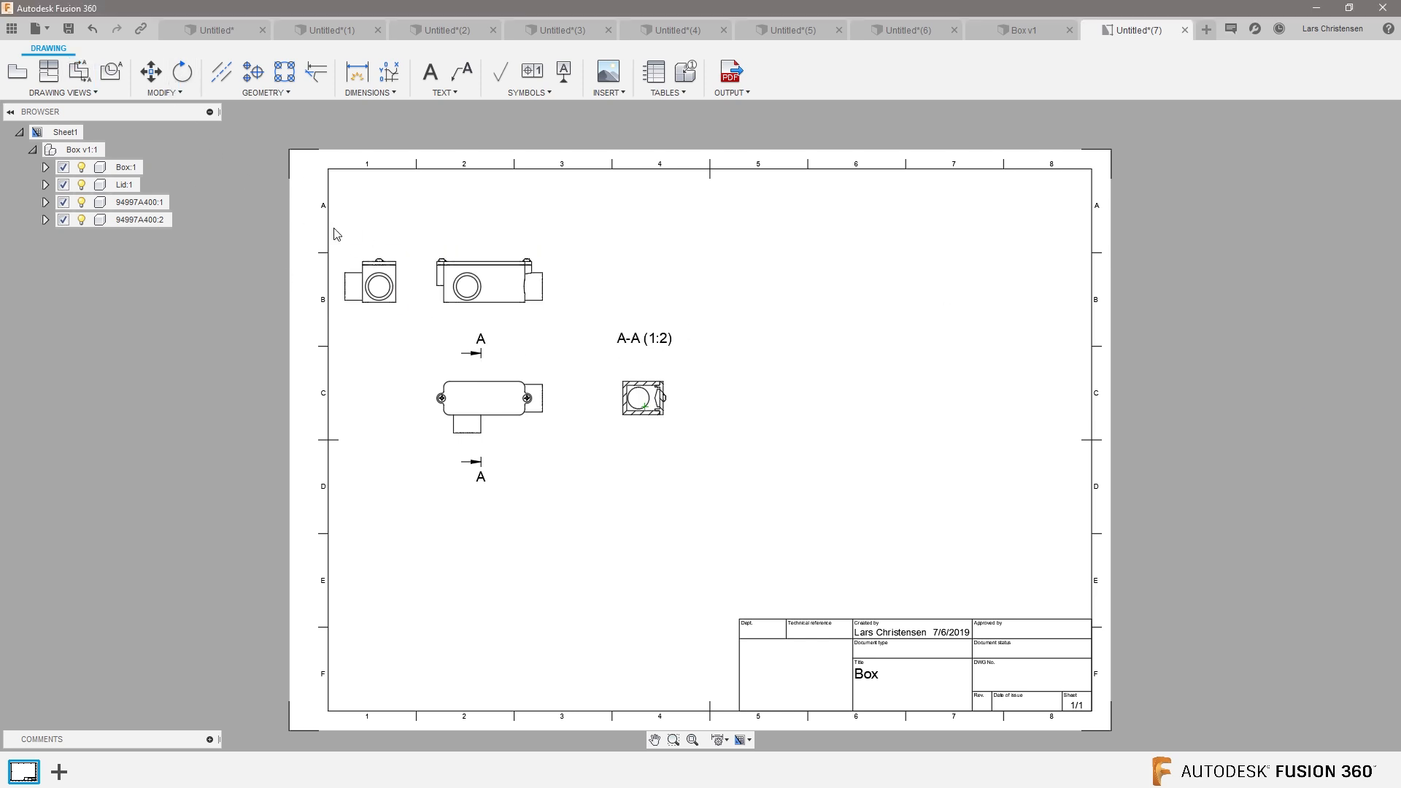
{"action": "left_click", "coordinate": [482, 281]}
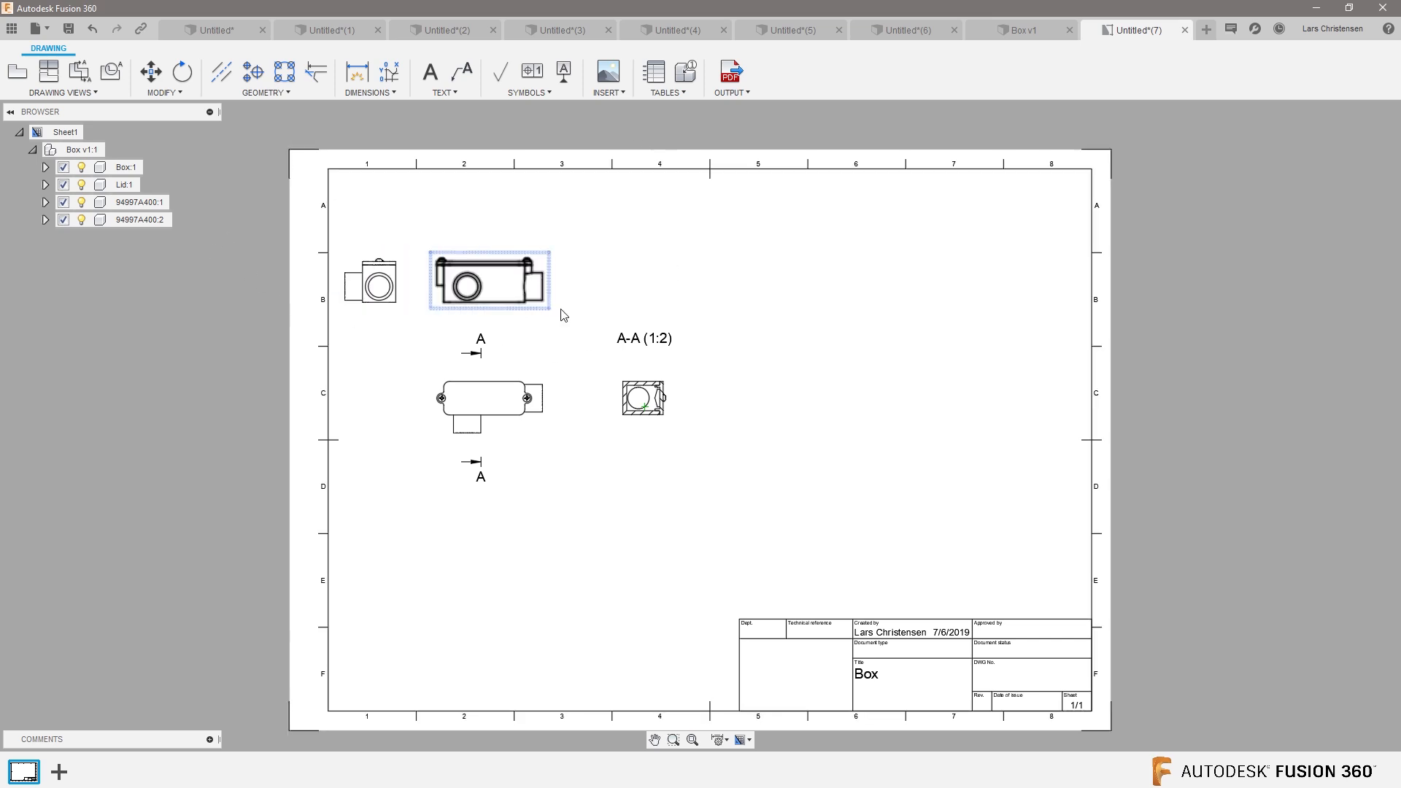
{"action": "left_click", "coordinate": [49, 71]}
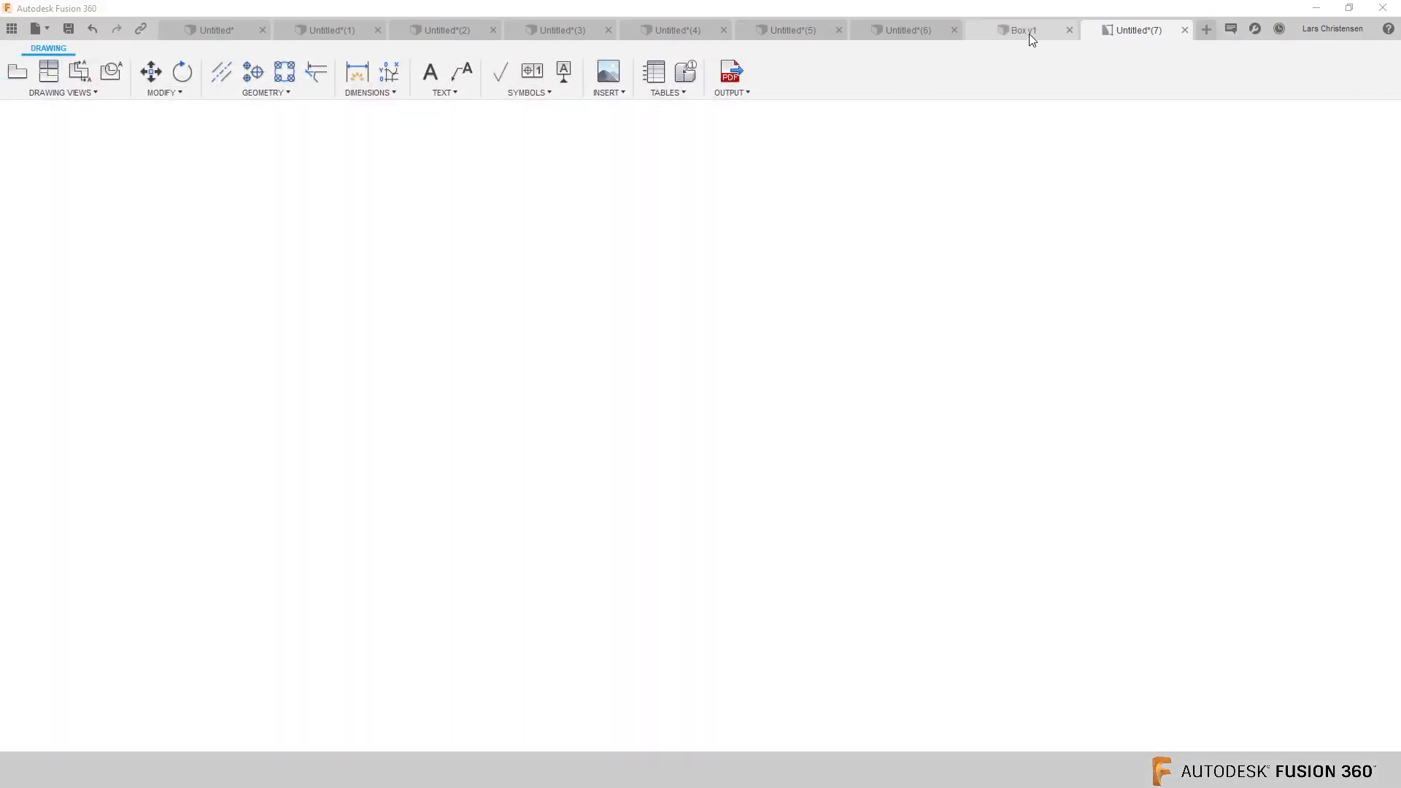
- In the Box design, save the current angled orientation as a new named view called Lars
{"action": "left_click", "coordinate": [1024, 29]}
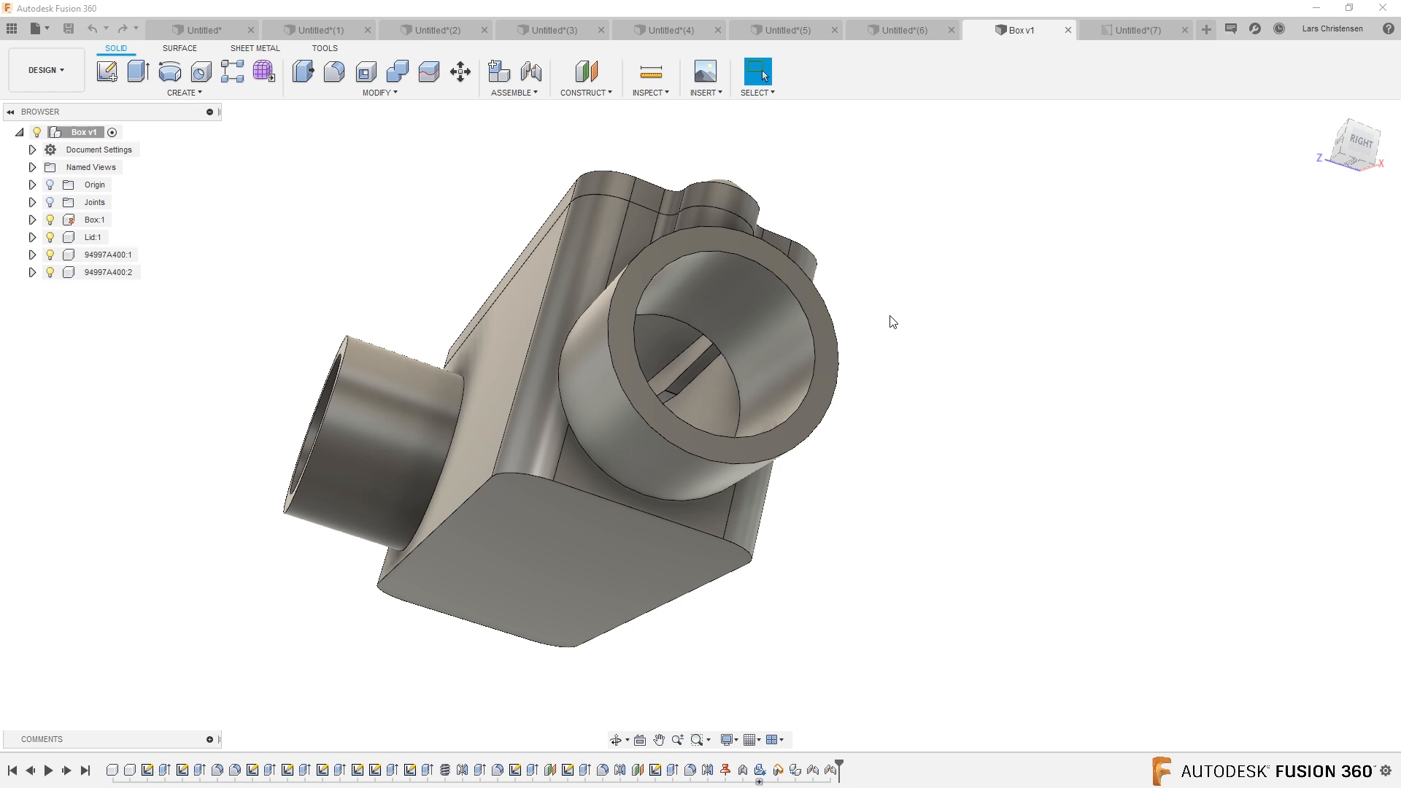
{"action": "mouse_move", "coordinate": [263, 327]}
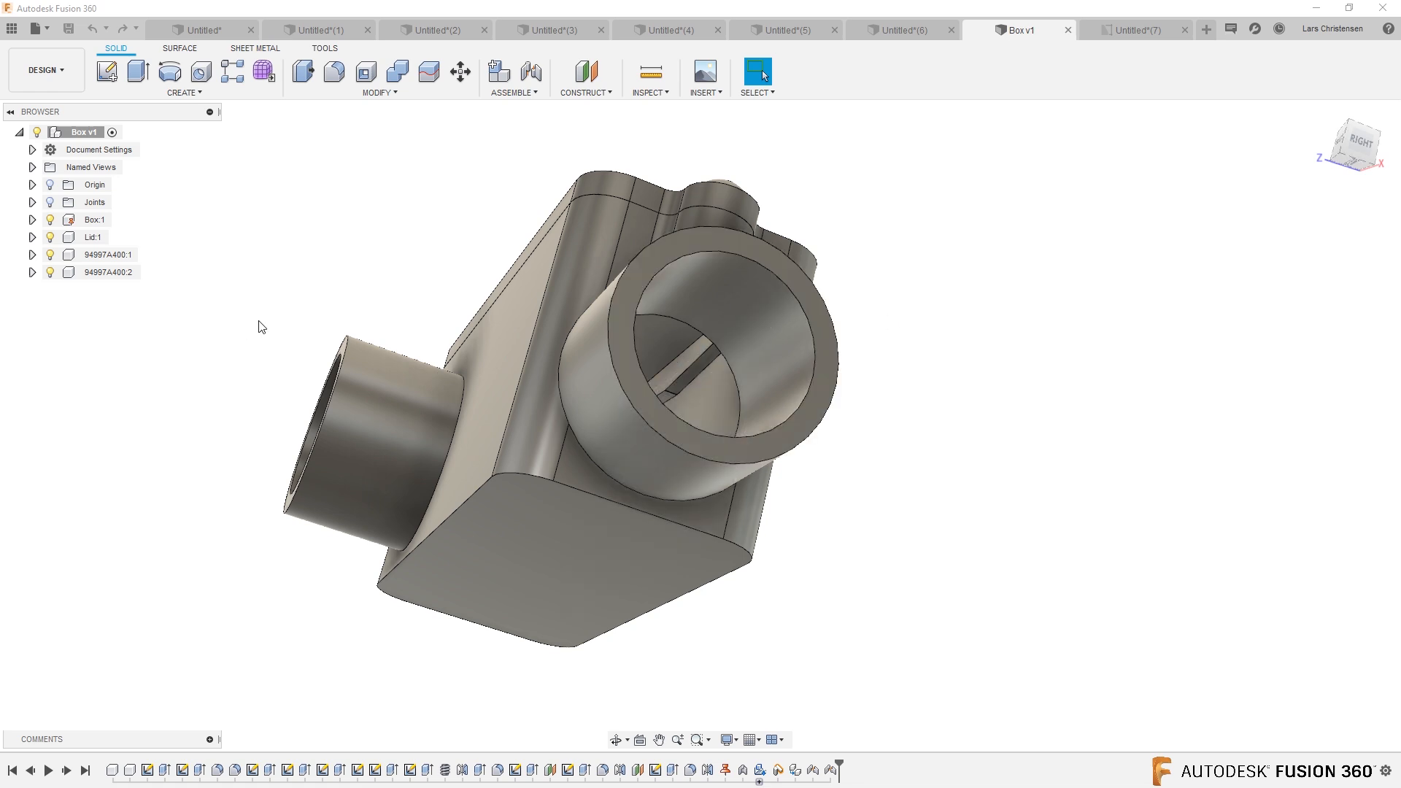
{"action": "mouse_move", "coordinate": [278, 239]}
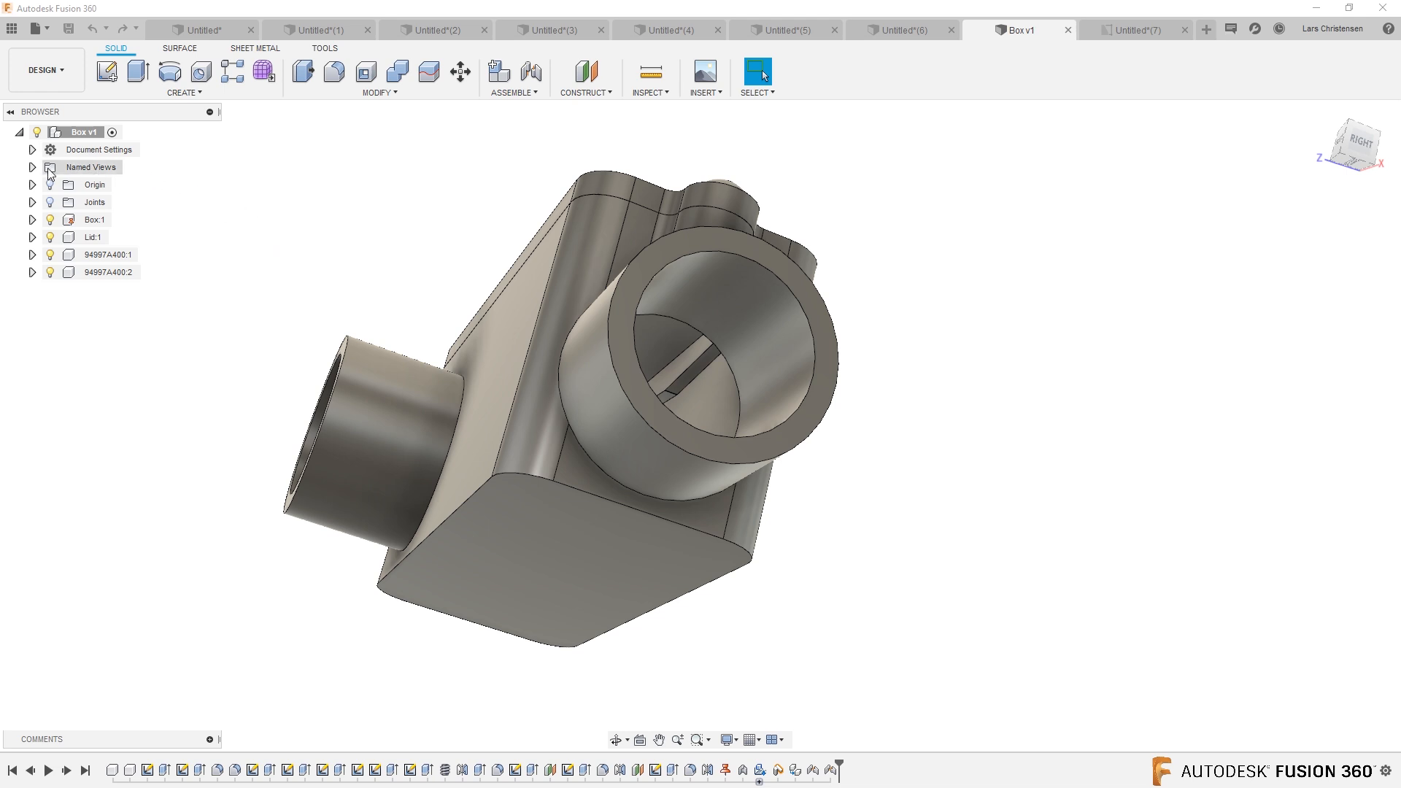
{"action": "left_click", "coordinate": [32, 167]}
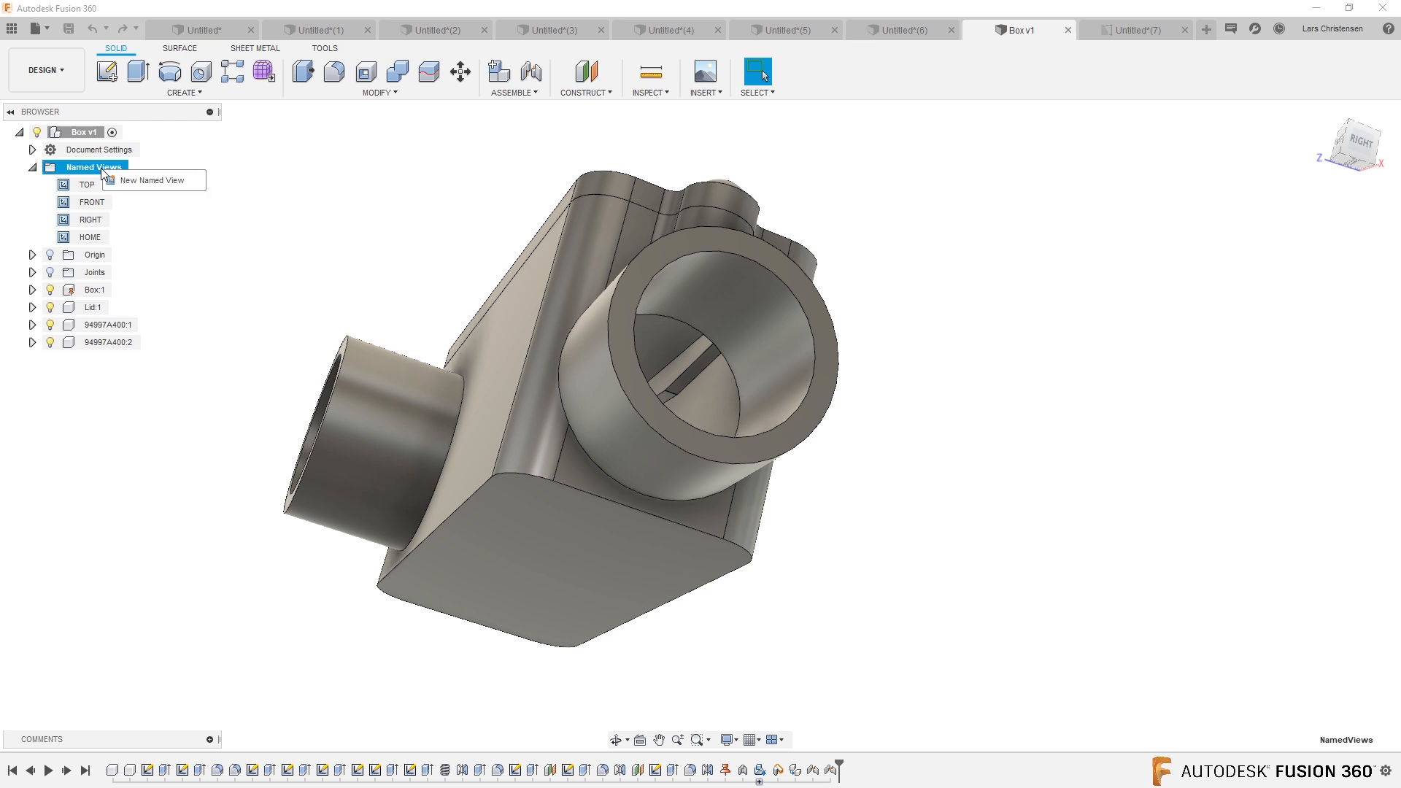
{"action": "mouse_move", "coordinate": [135, 184]}
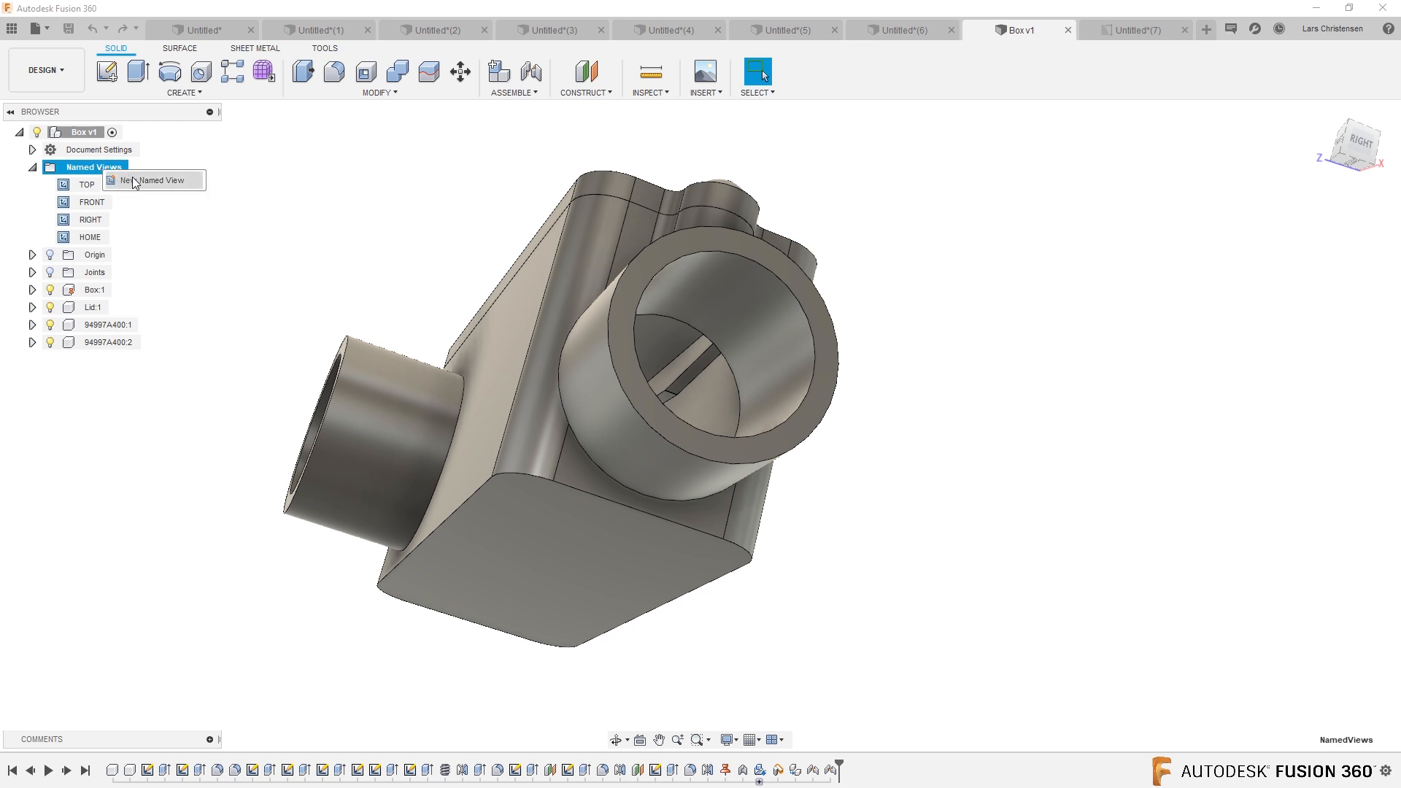
{"action": "left_click", "coordinate": [153, 181]}
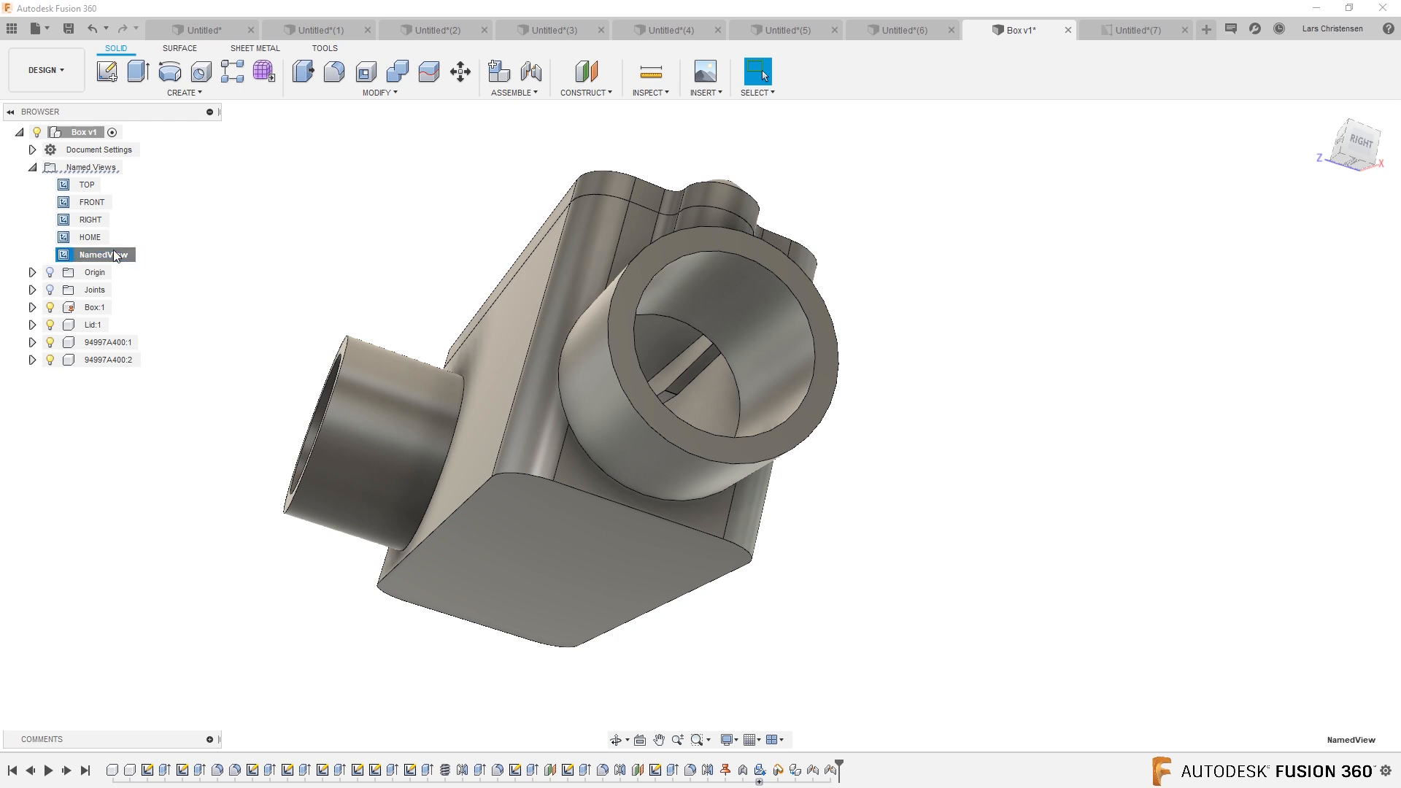
{"action": "type", "text": "Lars"}
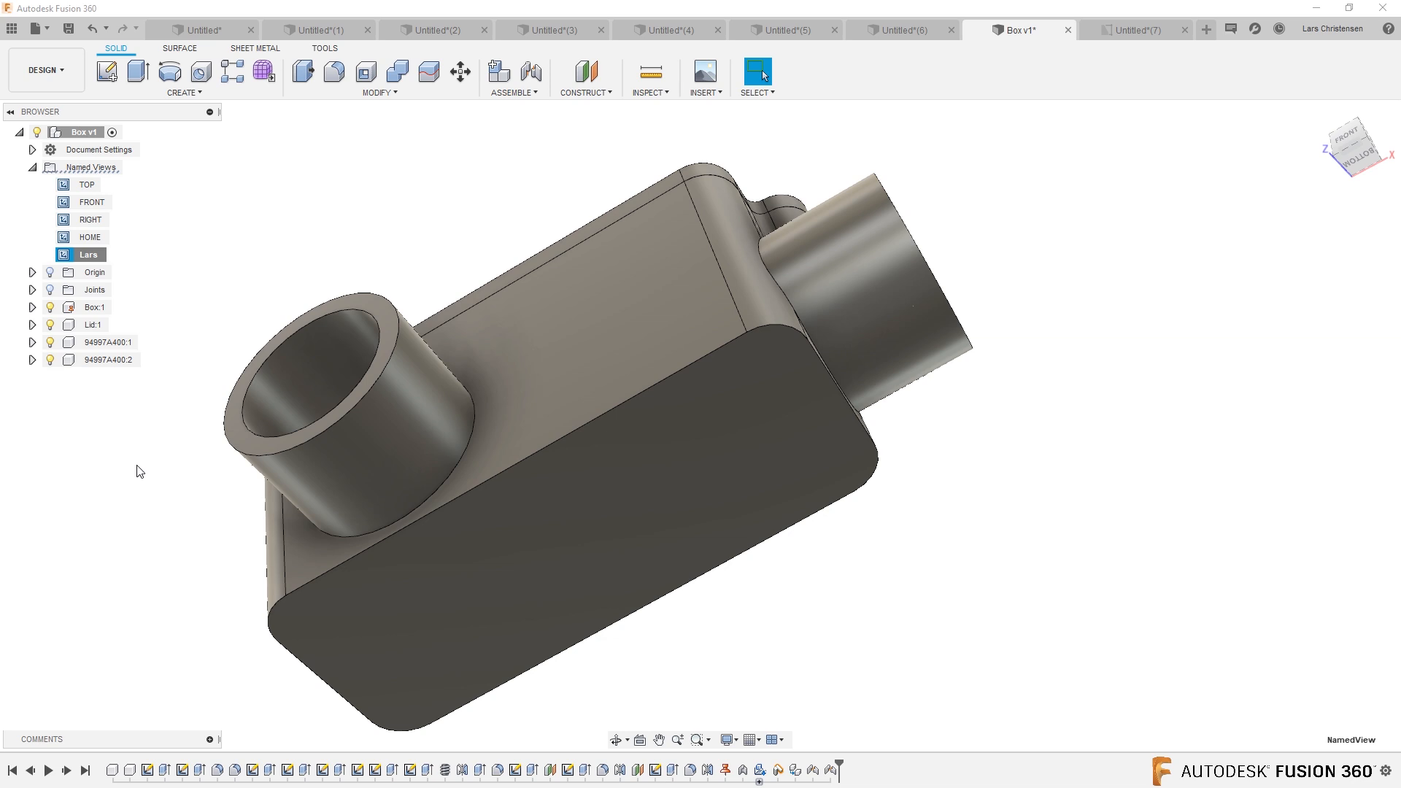
{"action": "mouse_move", "coordinate": [181, 129]}
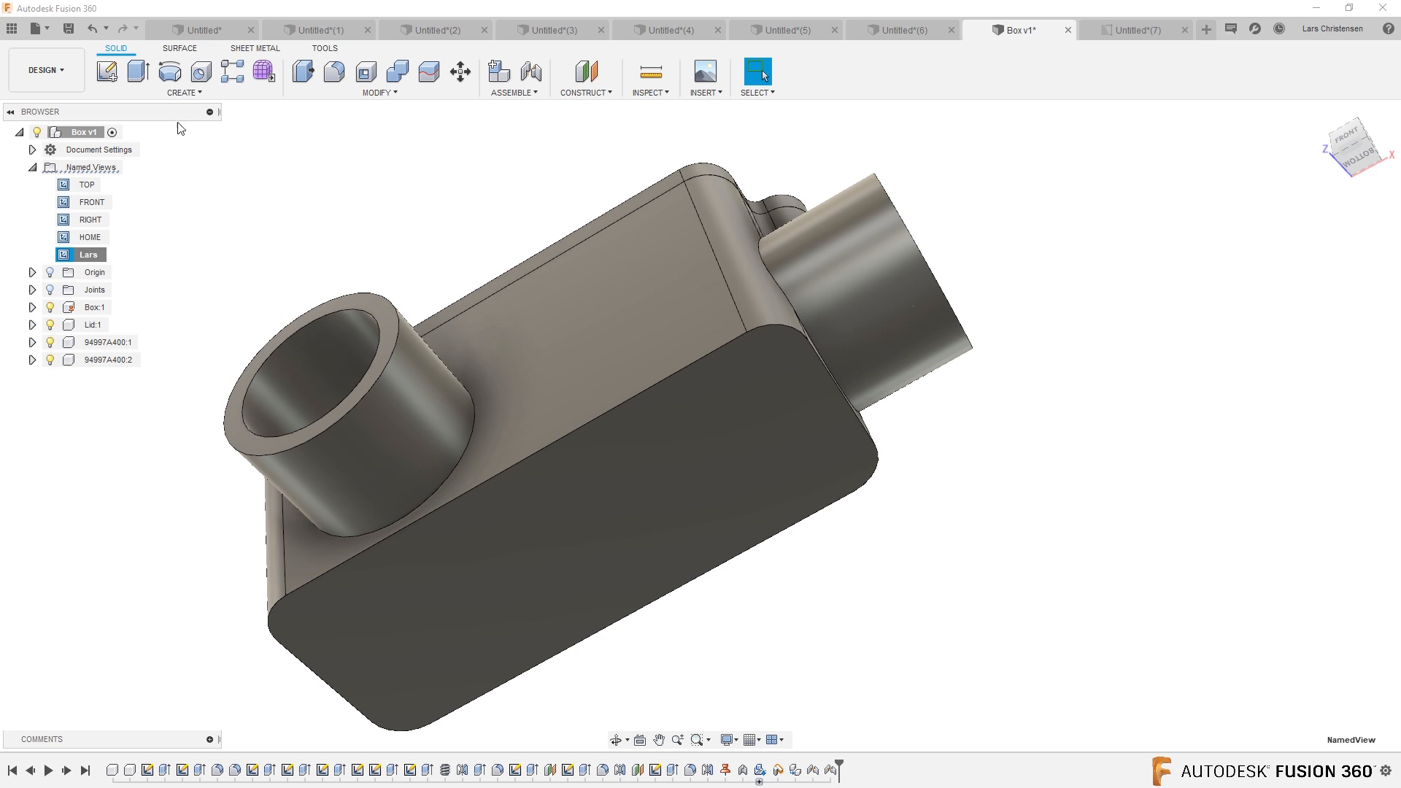
- Save the box design as version 2 with the description 'Added Named View'
{"action": "left_click", "coordinate": [70, 26]}
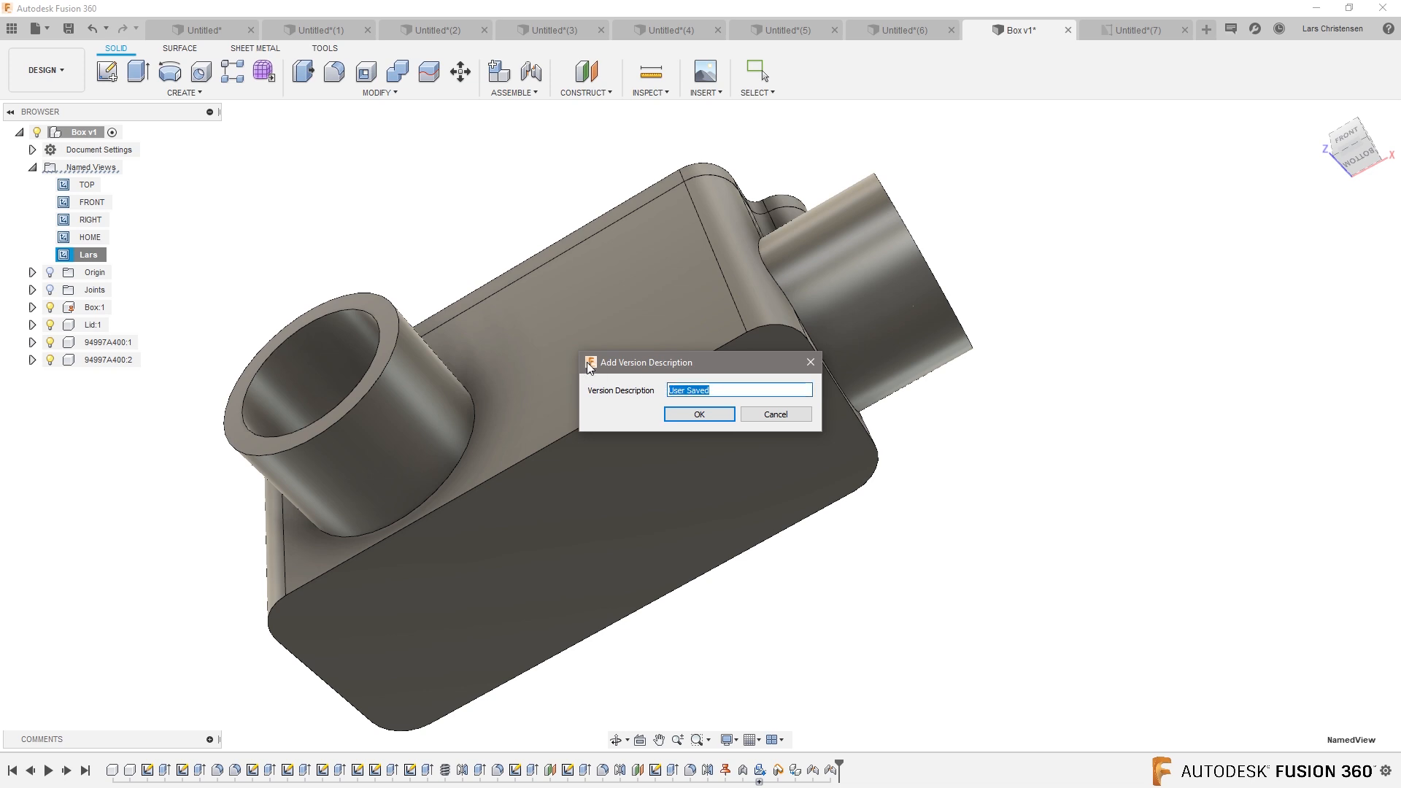
{"action": "type", "text": "Added Named"}
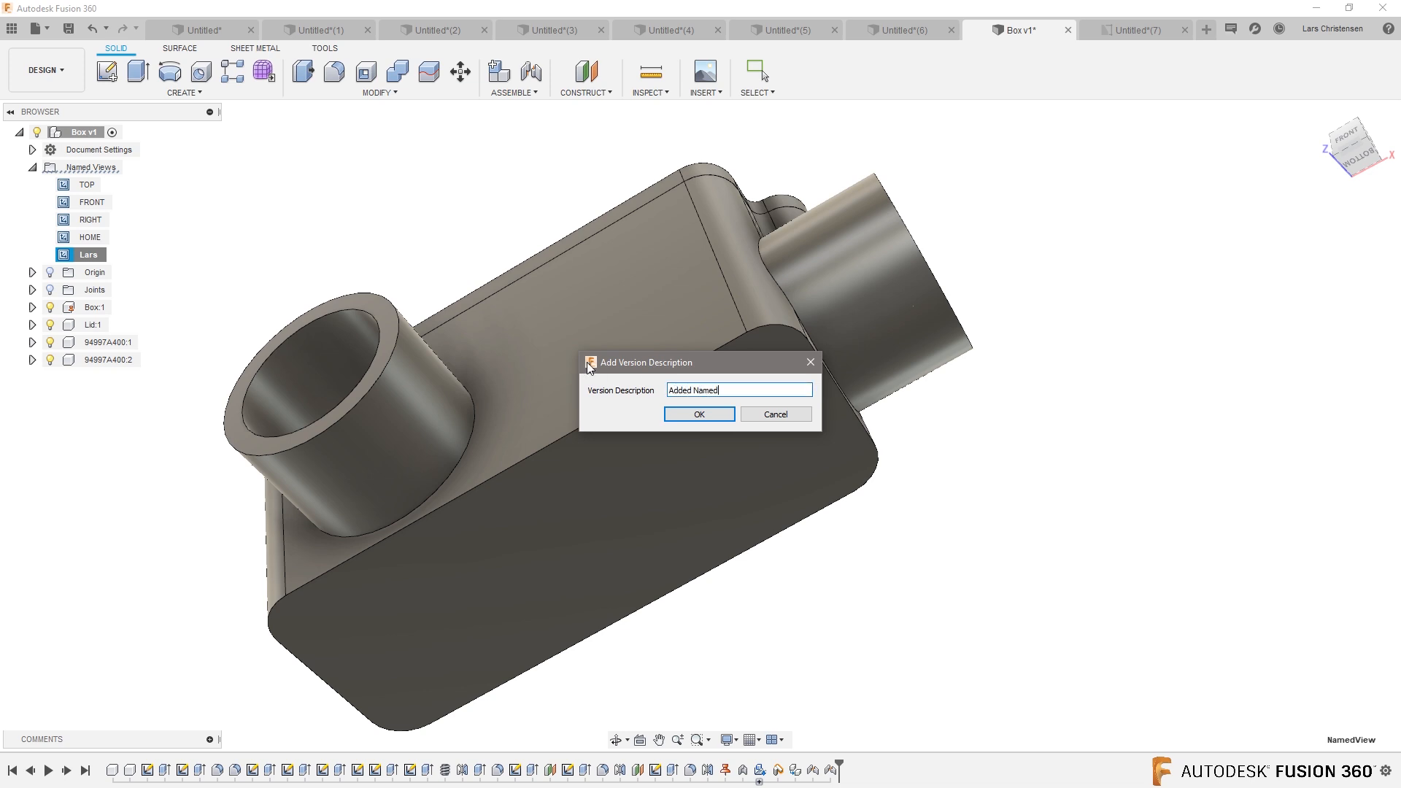
{"action": "type", "text": "View"}
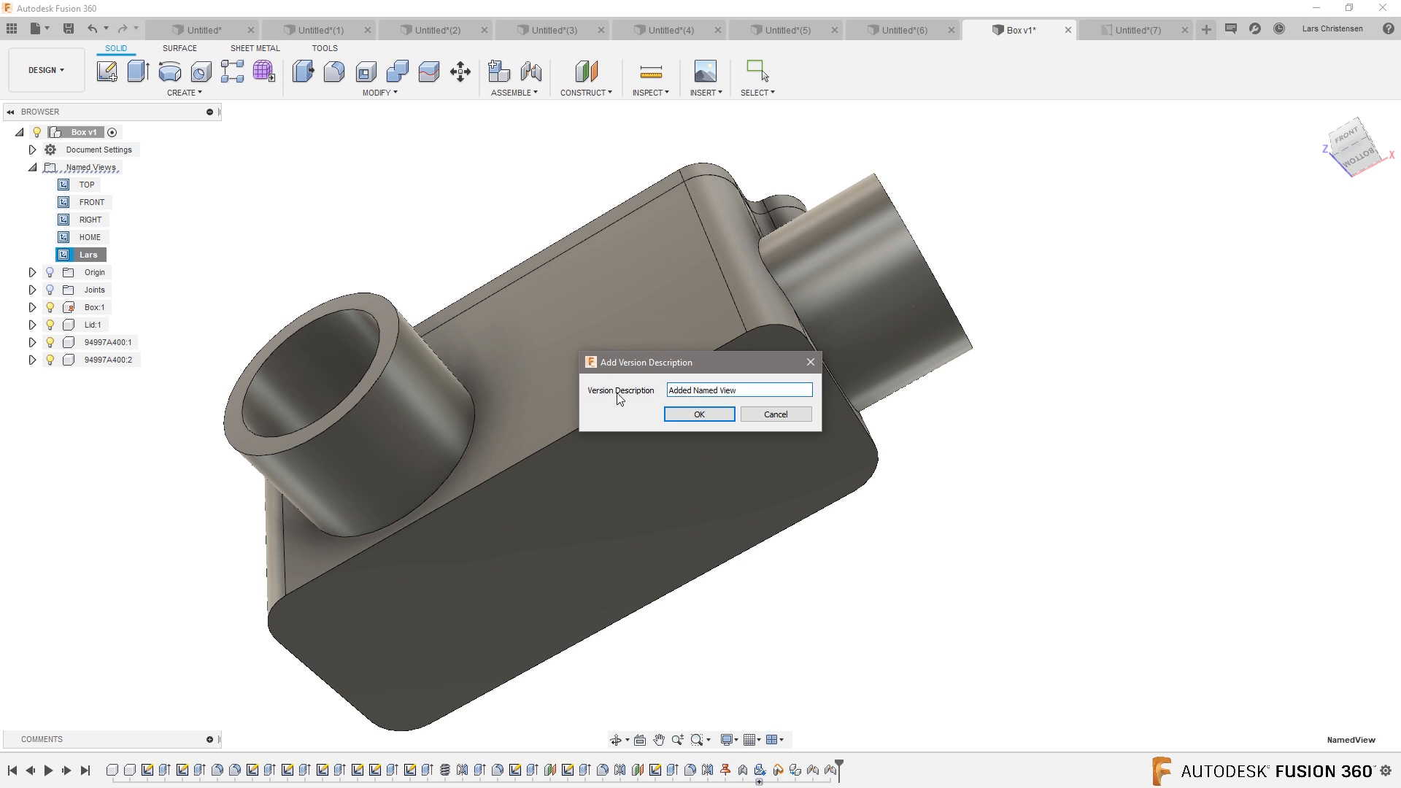
{"action": "left_click", "coordinate": [699, 414]}
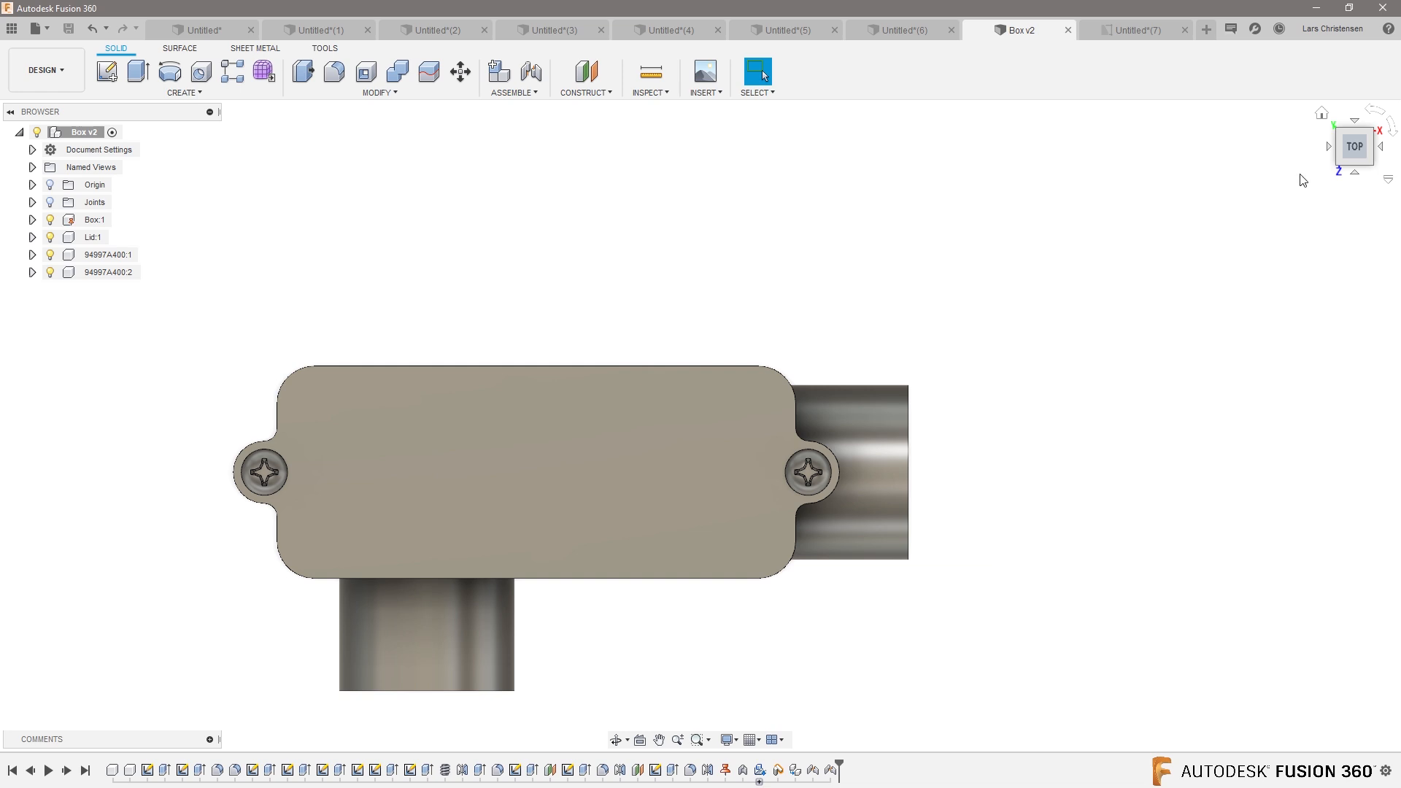
- Recall the saved Lars named view so the box shows tilted again
{"action": "left_click", "coordinate": [32, 167]}
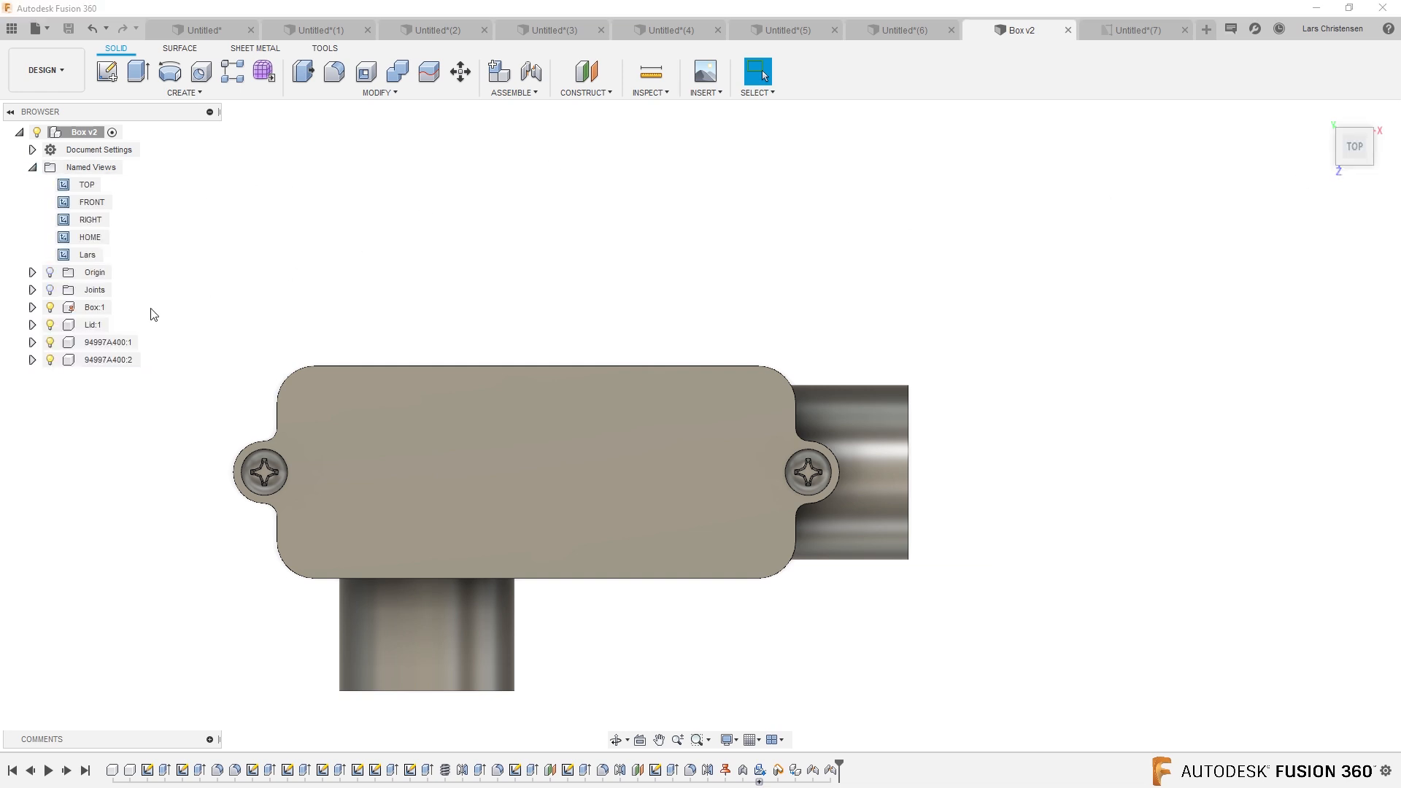
{"action": "left_click", "coordinate": [90, 254]}
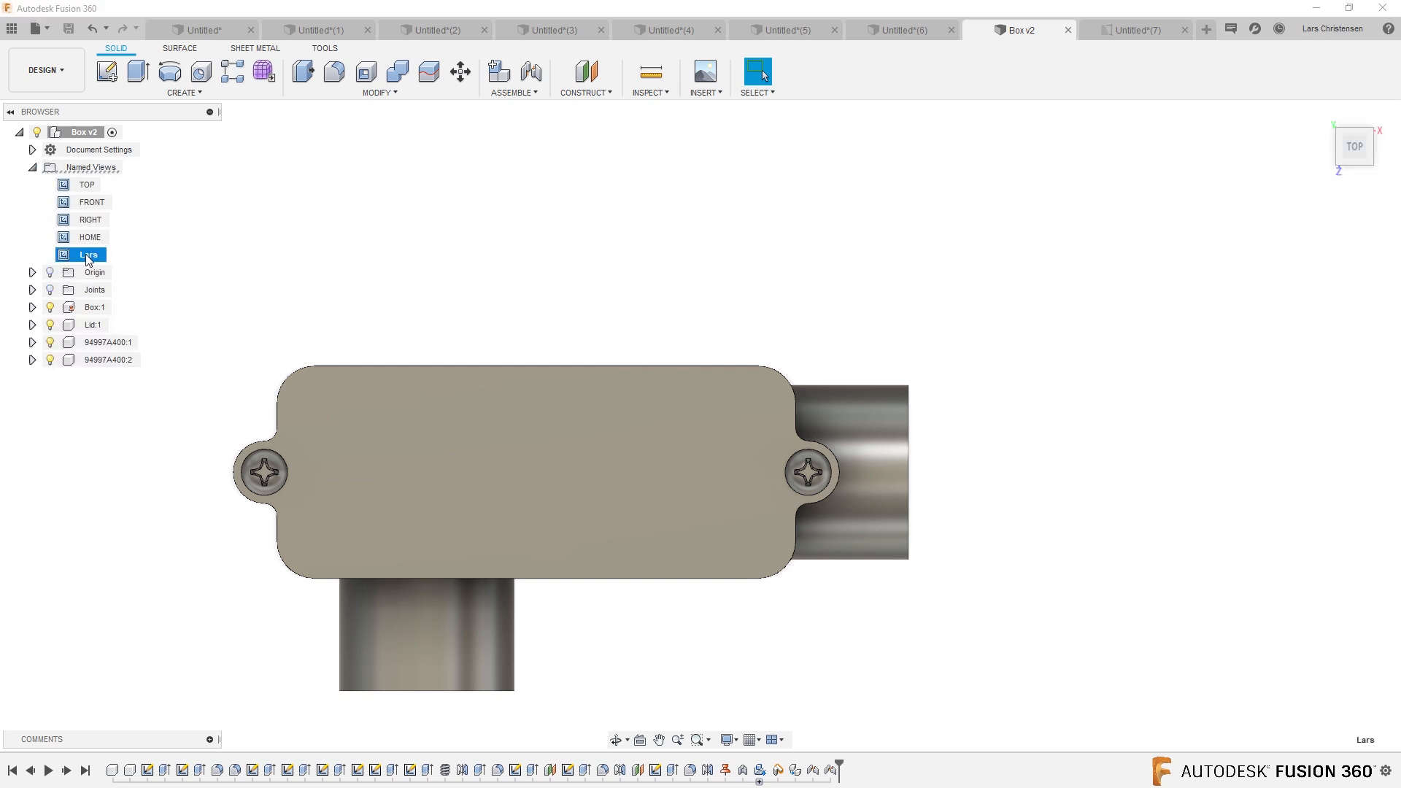
{"action": "double_click", "coordinate": [88, 254]}
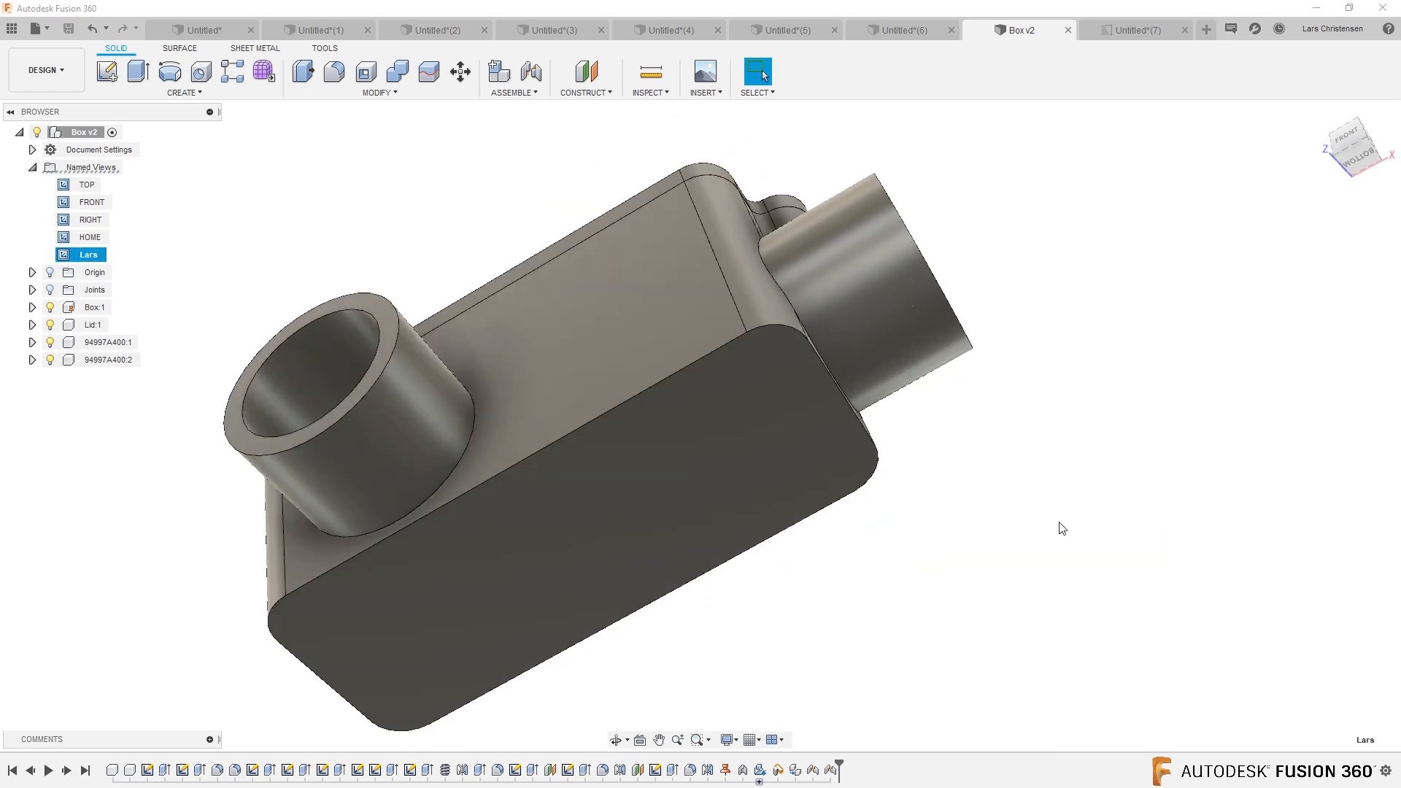
{"action": "mouse_move", "coordinate": [110, 29]}
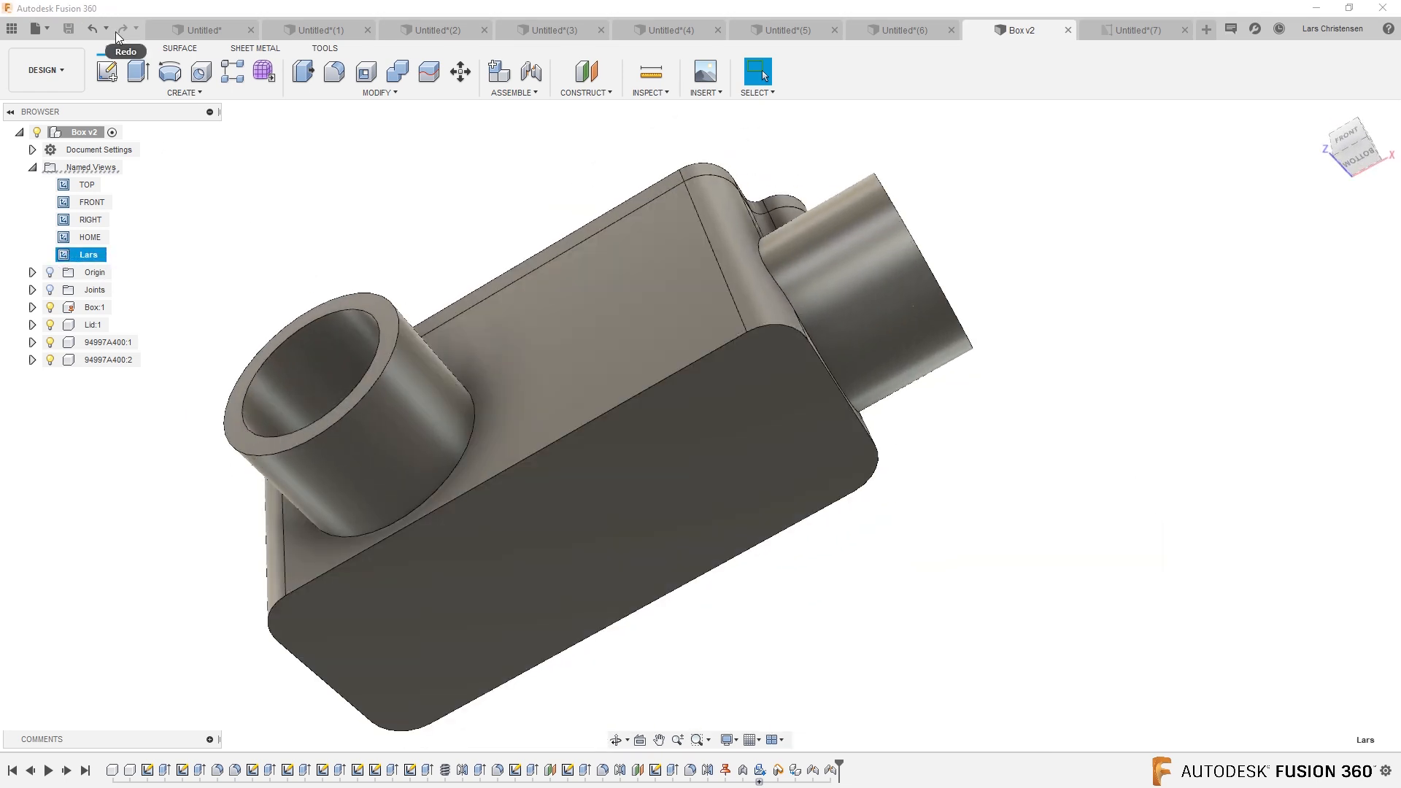
- Place a new base view in the Lars orientation in the sheet's upper right
{"action": "left_click", "coordinate": [1136, 29]}
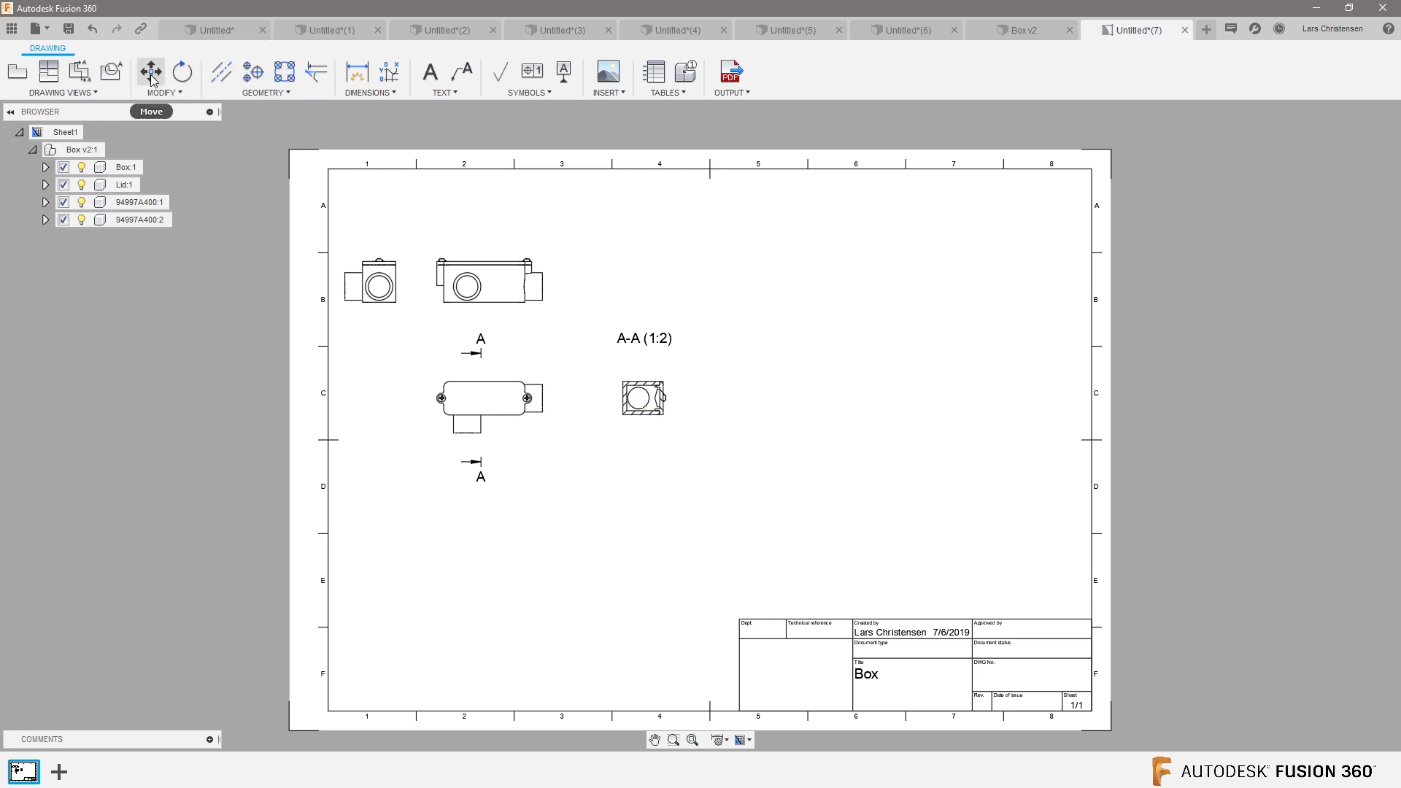
{"action": "left_click", "coordinate": [13, 70]}
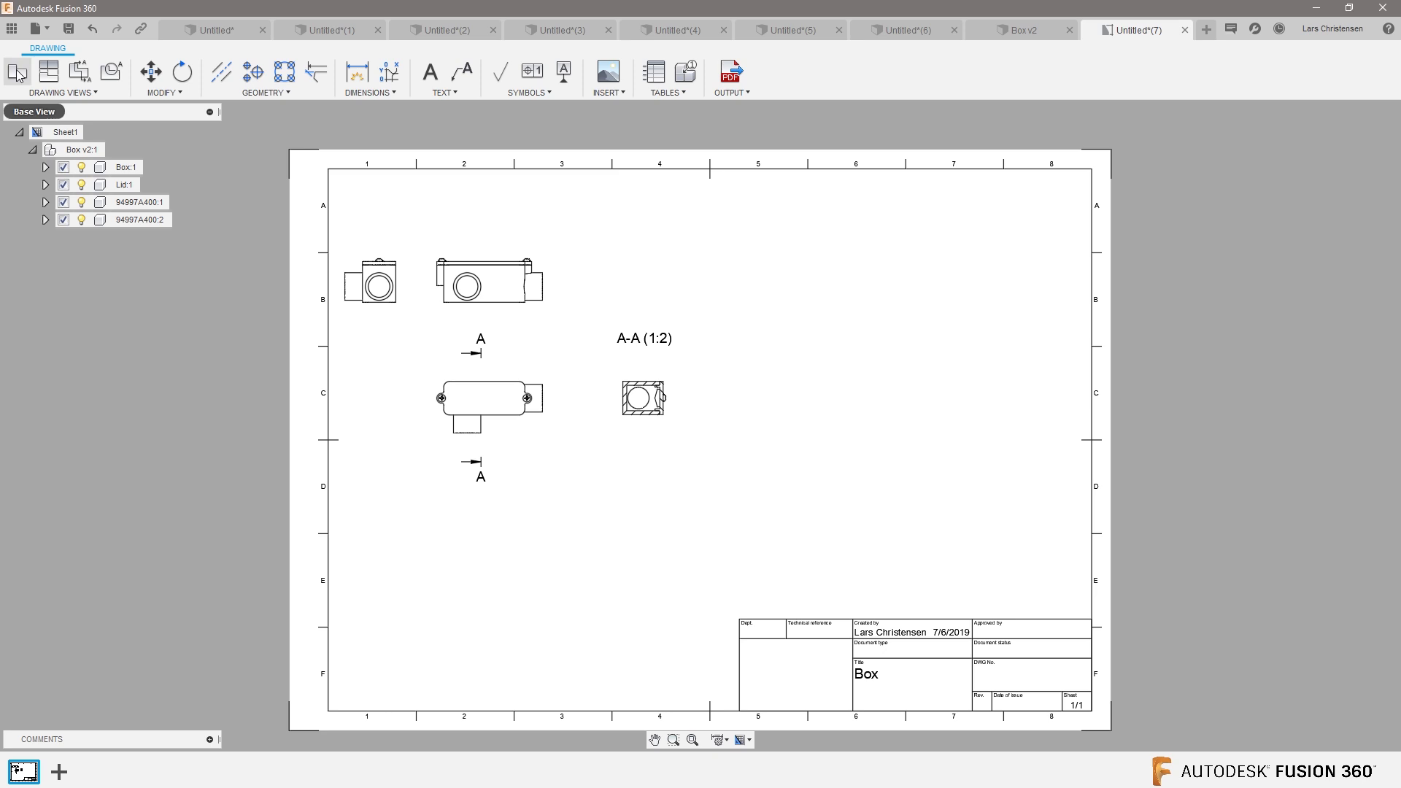
{"action": "left_click", "coordinate": [16, 62]}
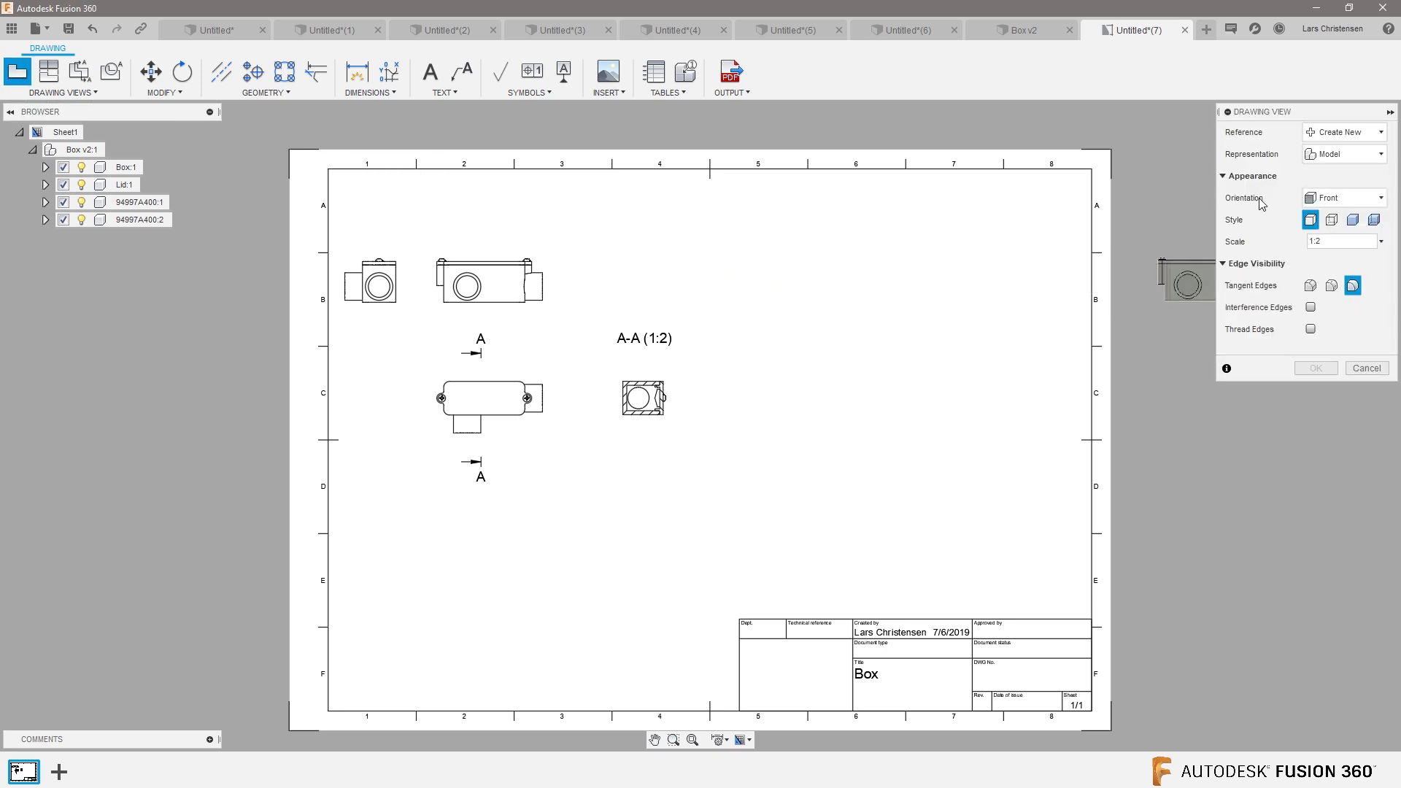
{"action": "left_click", "coordinate": [1381, 197]}
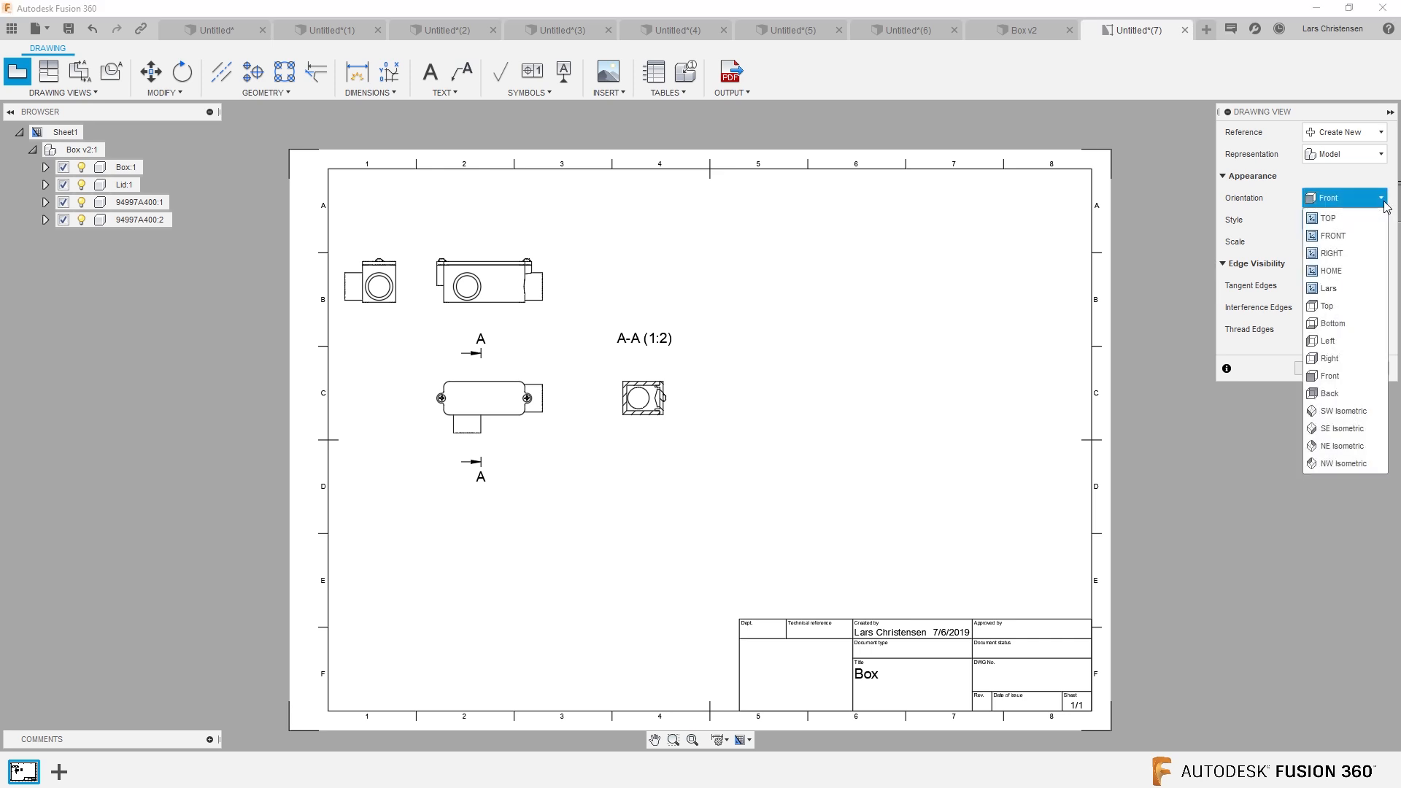
{"action": "mouse_move", "coordinate": [1335, 289]}
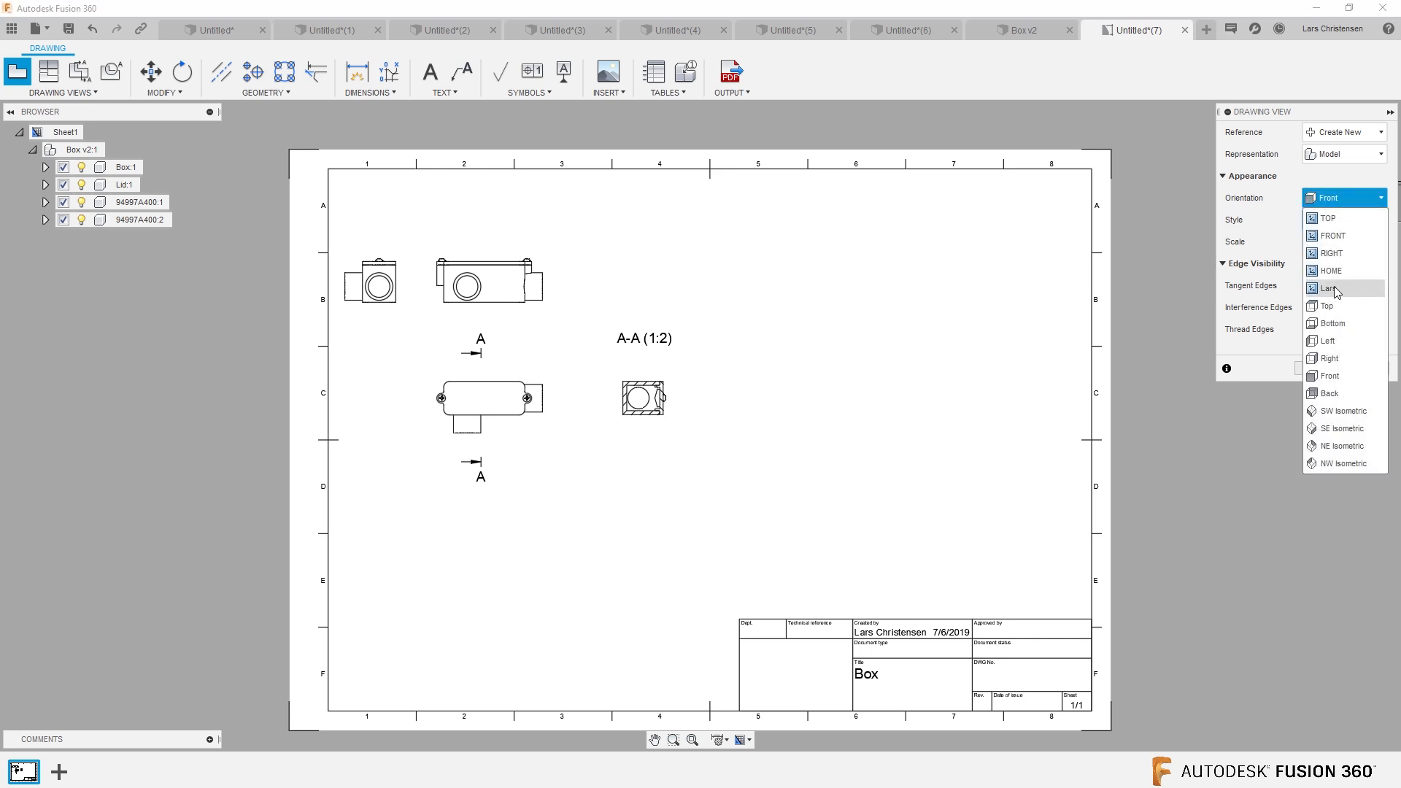
{"action": "left_click", "coordinate": [1326, 287]}
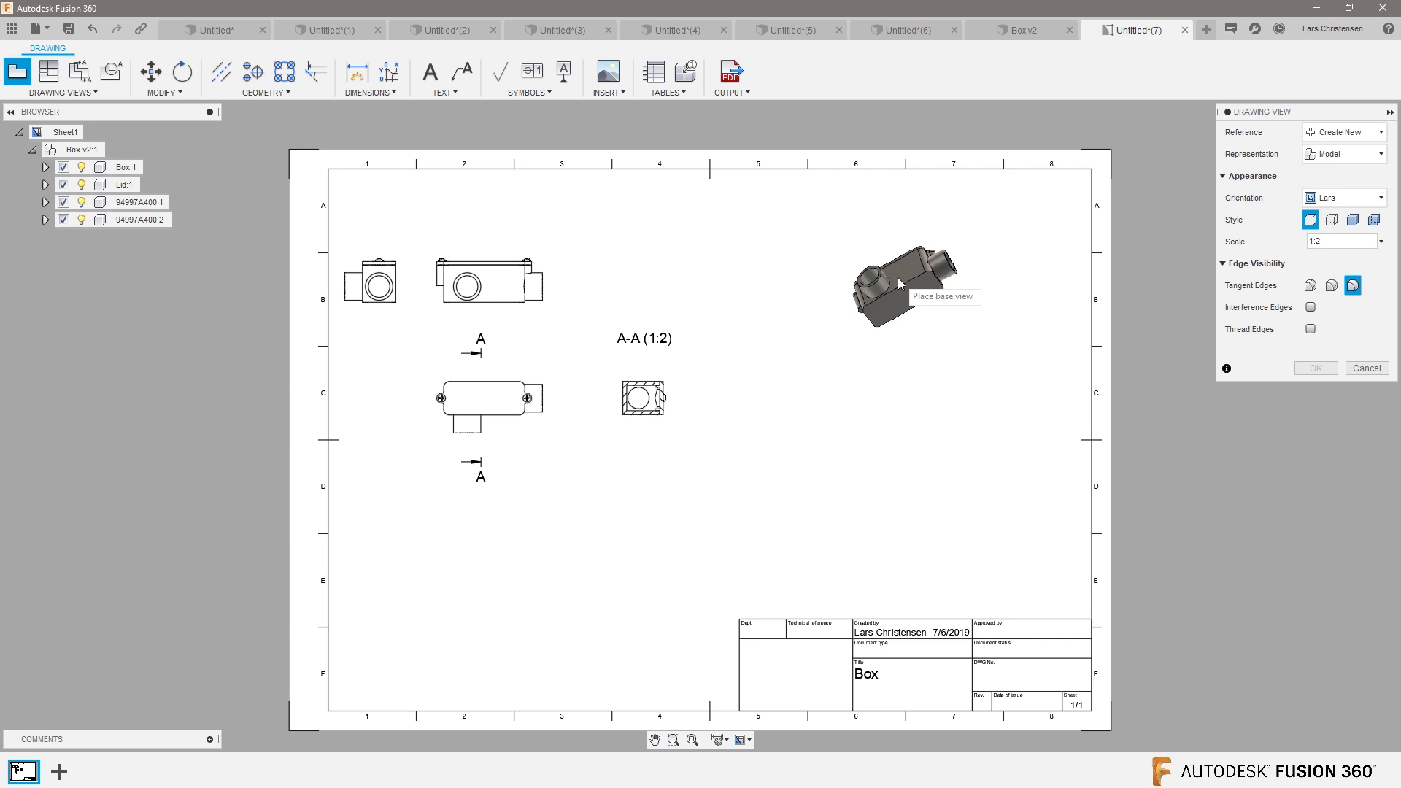
{"action": "left_click", "coordinate": [886, 280]}
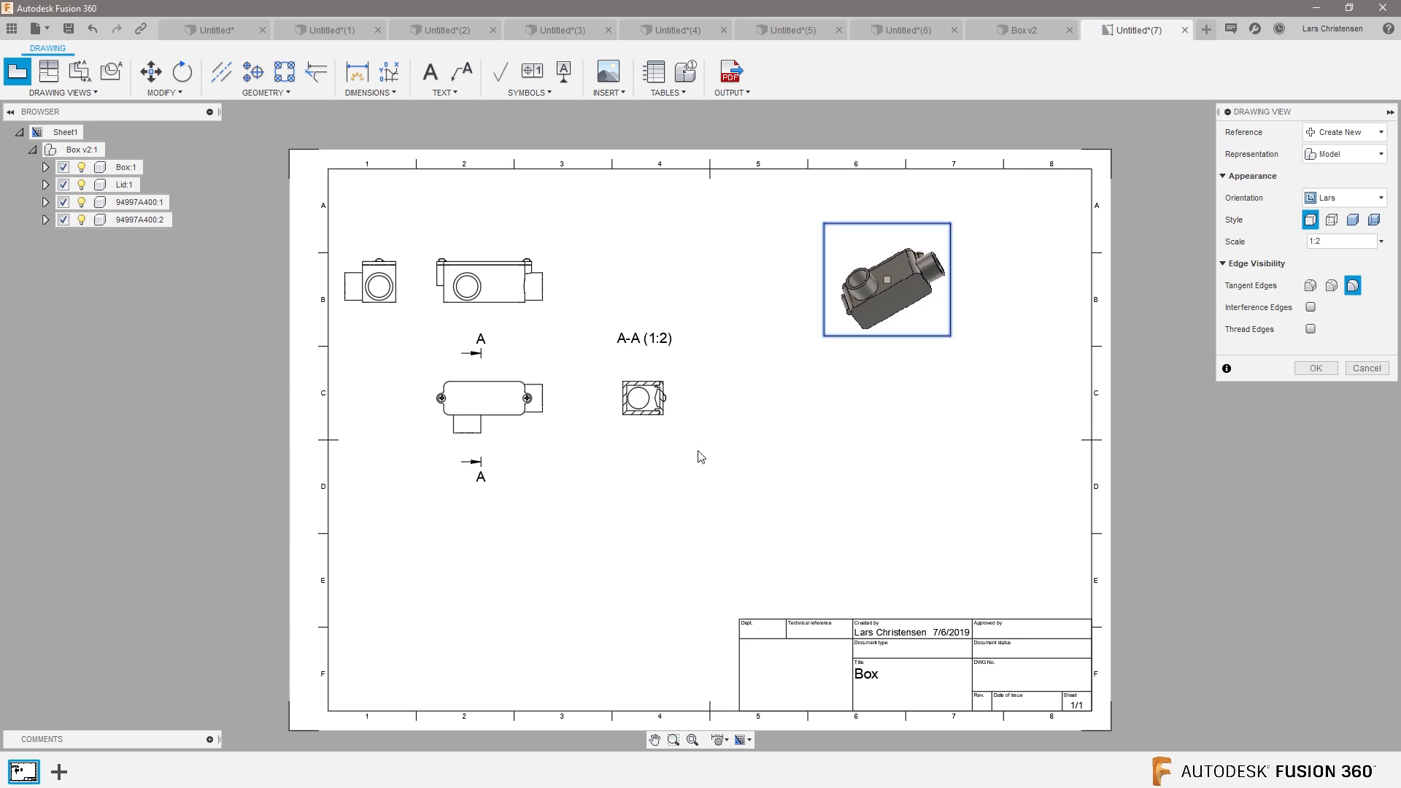
{"action": "left_click", "coordinate": [1317, 368]}
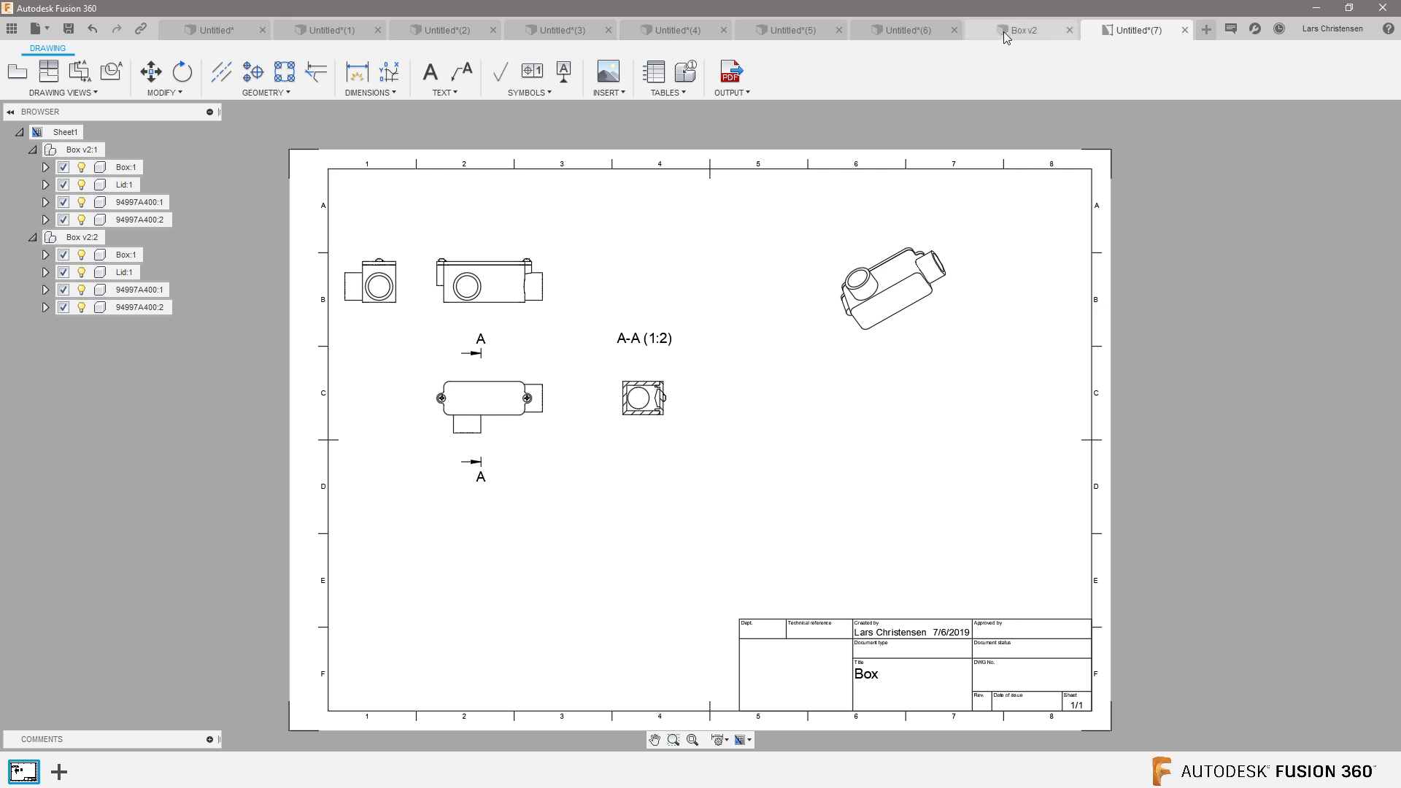
- Switch the box to the Manufacture workspace and expand its named views (TOP, FRONT, RIGHT, HOME only)
{"action": "left_click", "coordinate": [1025, 29]}
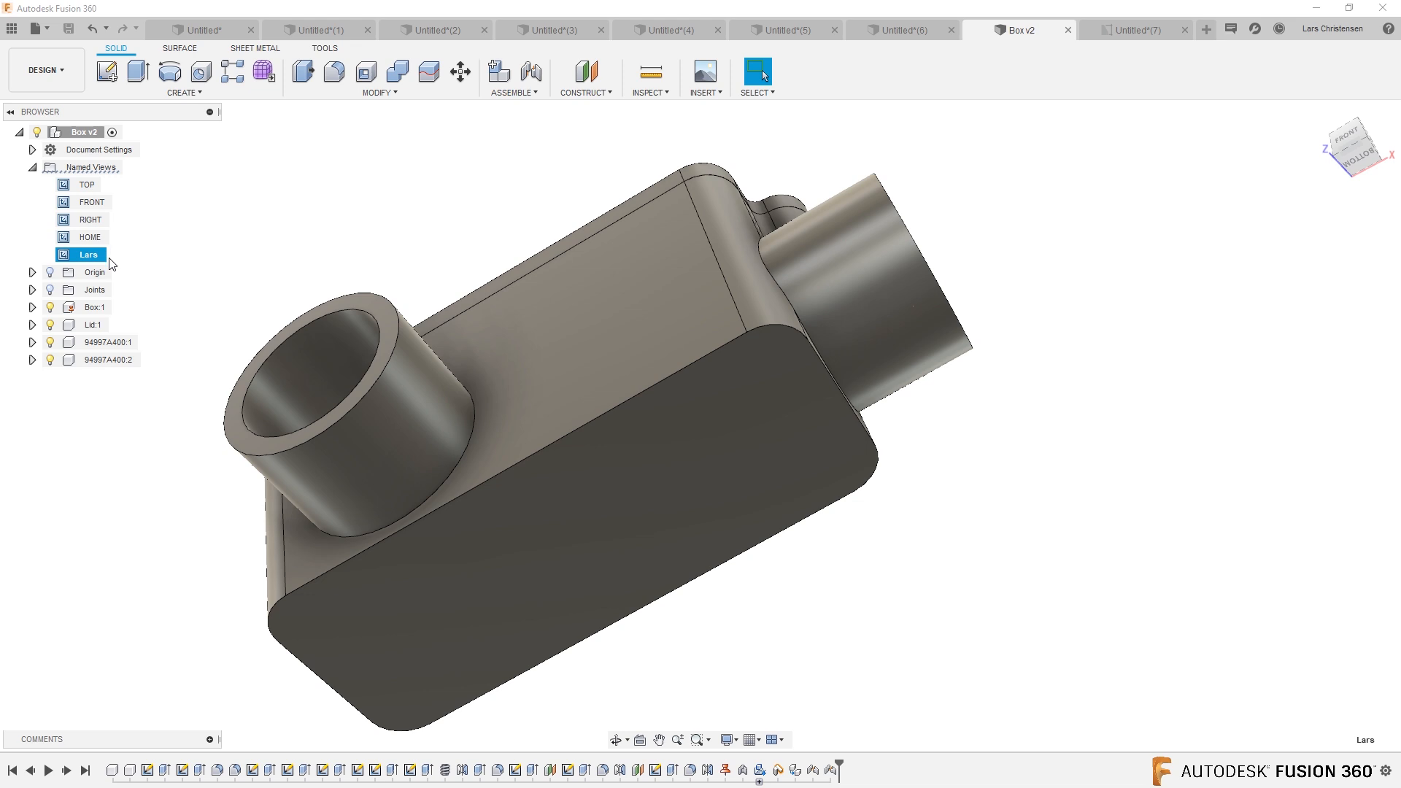
{"action": "left_click", "coordinate": [42, 71]}
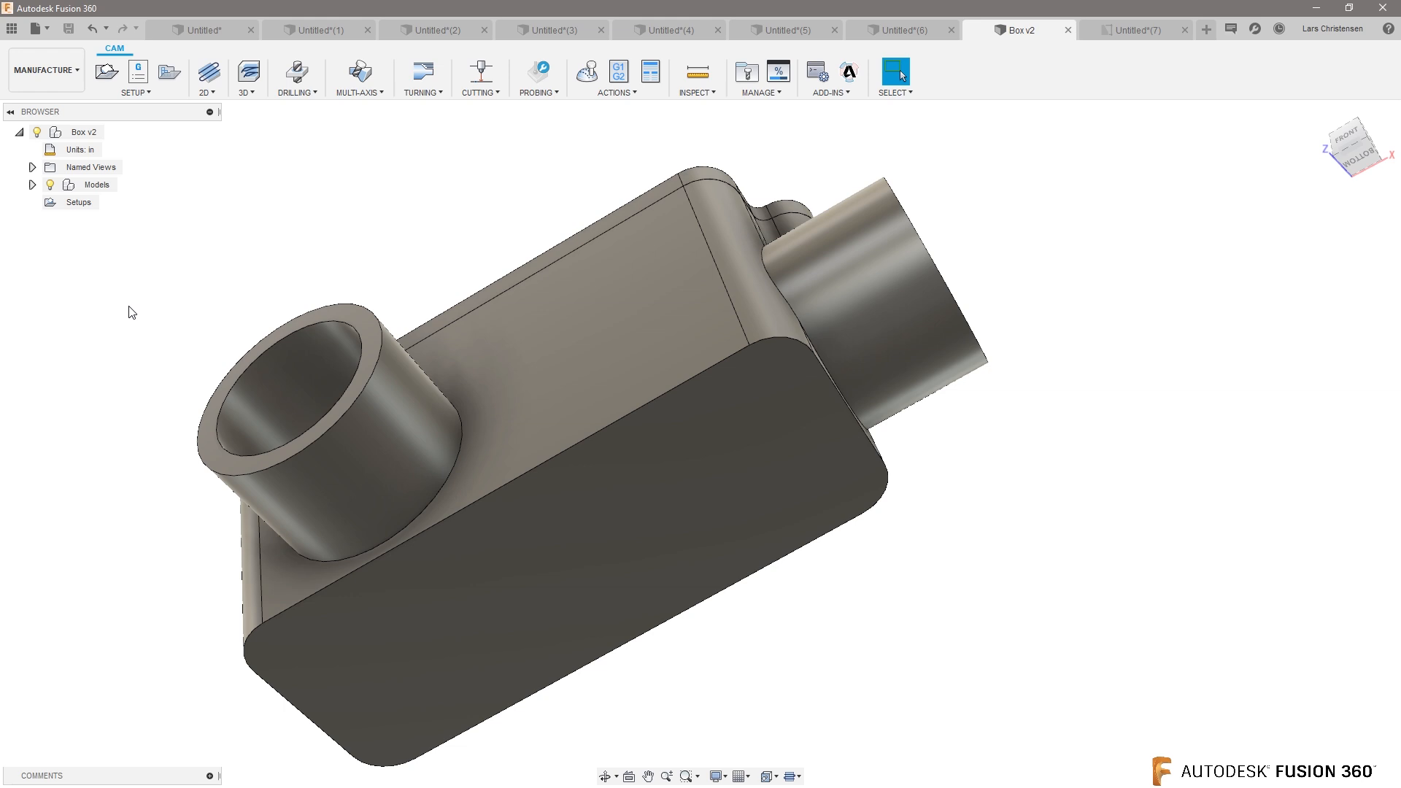
{"action": "left_click", "coordinate": [32, 166]}
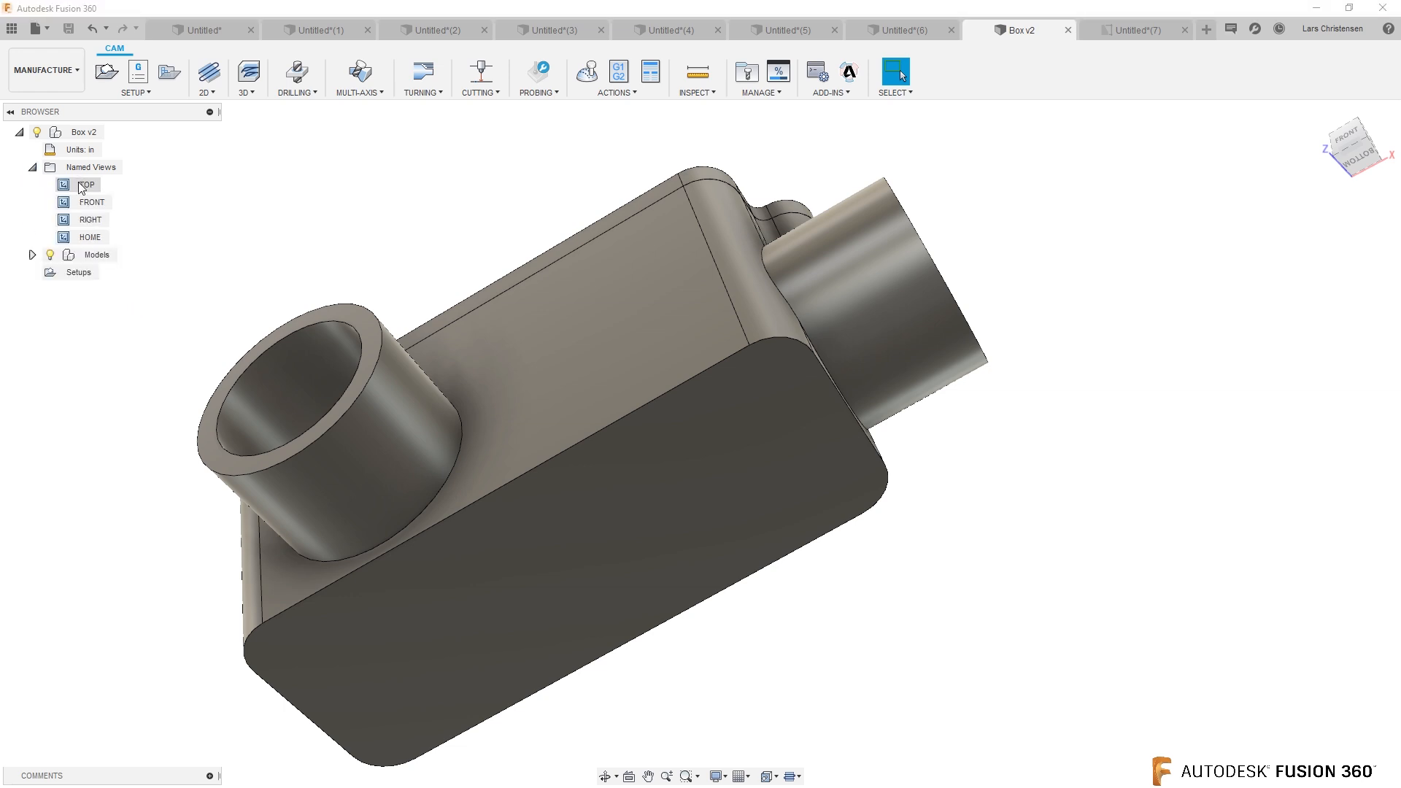
{"action": "mouse_move", "coordinate": [79, 220]}
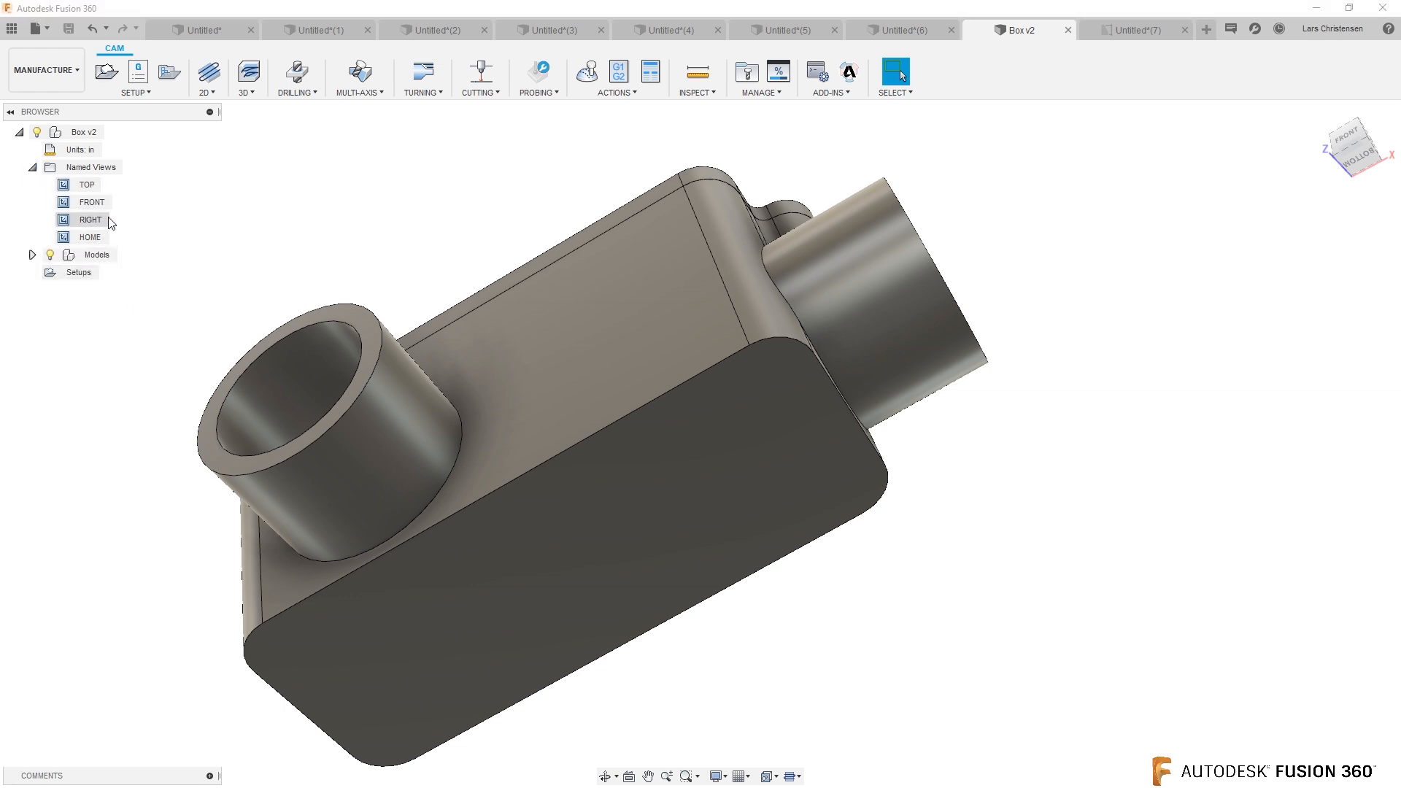